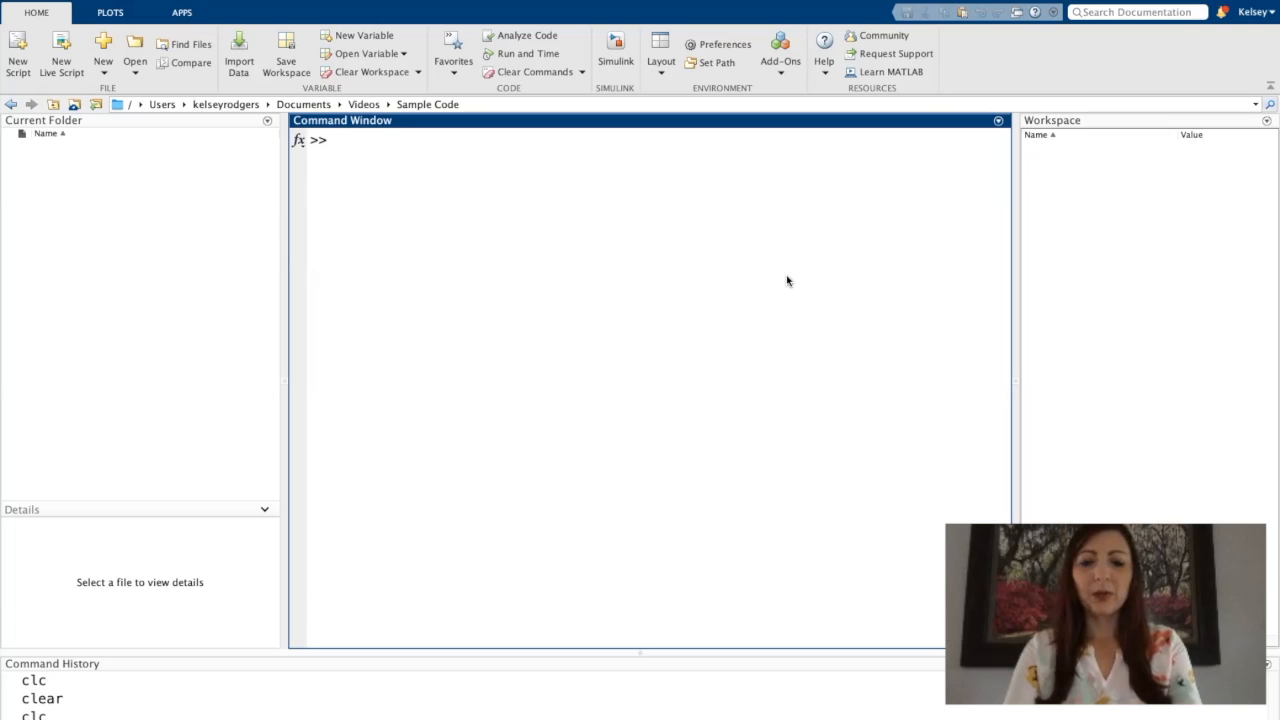
Compute 8*8 to get 64, then ans+1 so ans becomes 65
text(8*8)
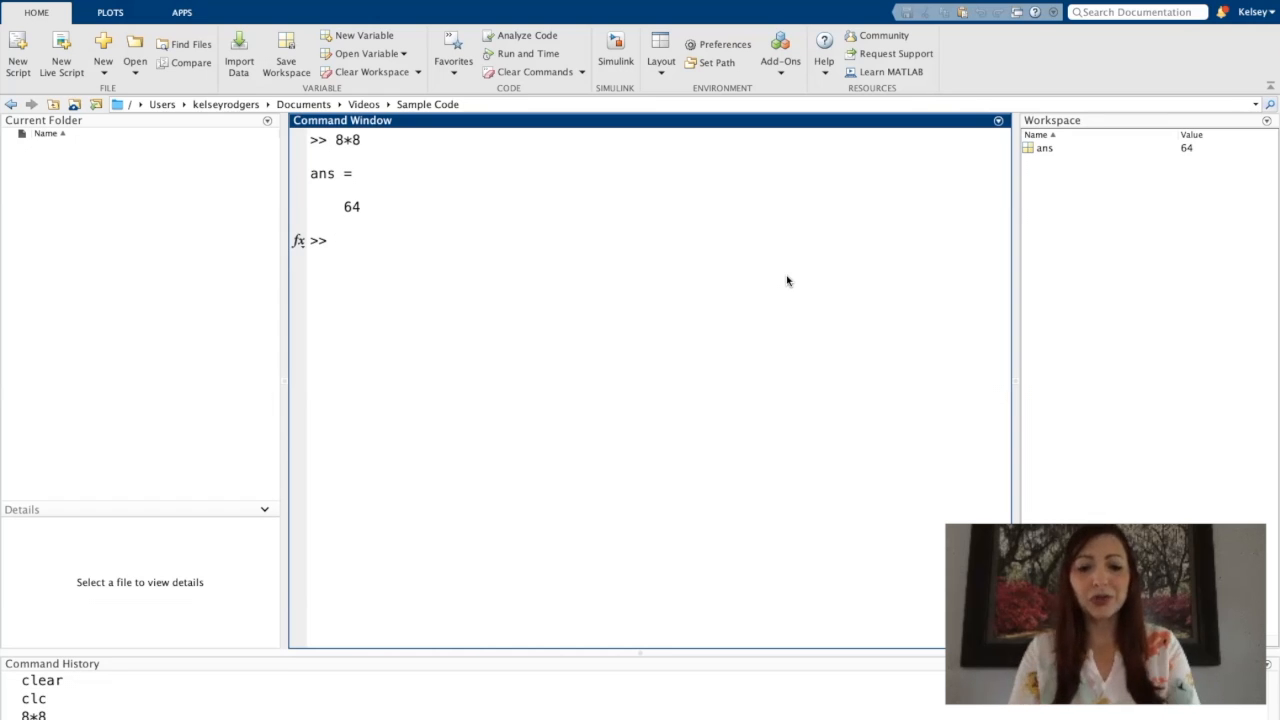
text(and)
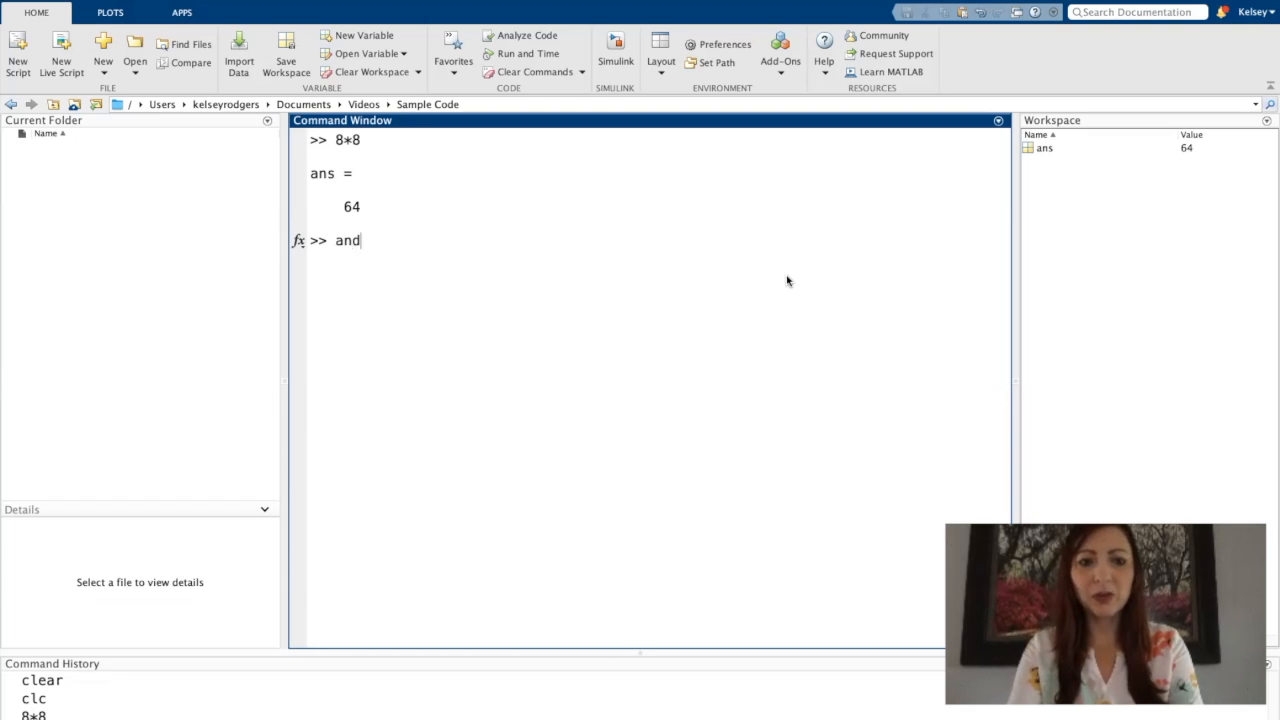
text(ans+1)
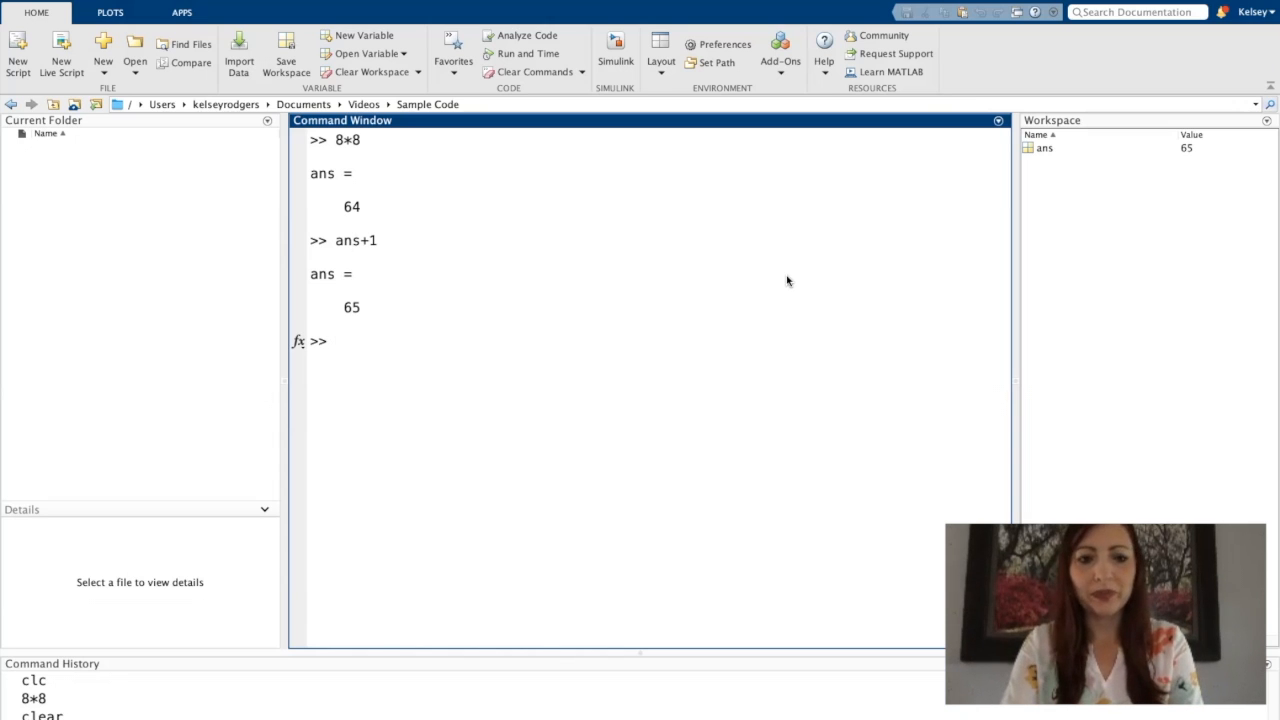
Assign Variable = 8*8, x = 5 and y = x*6 in the Command Window
text(Variable =)
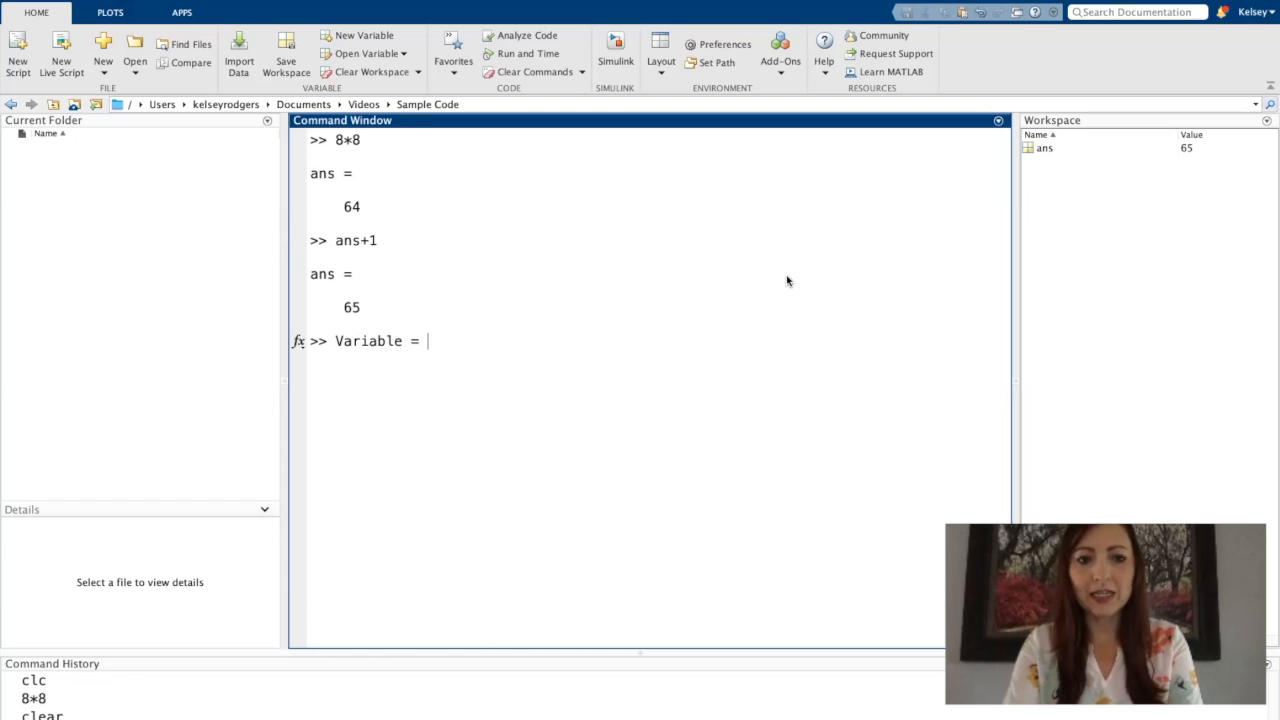
text(8*8)
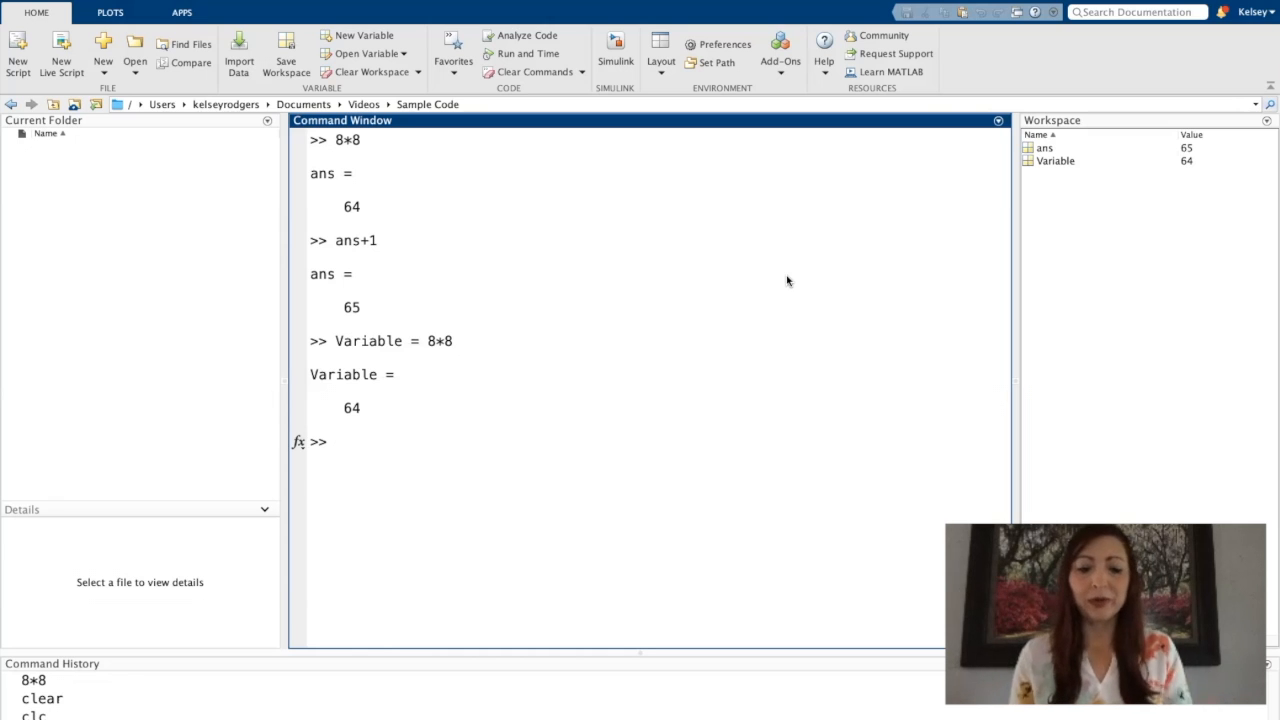
text(x = 5)
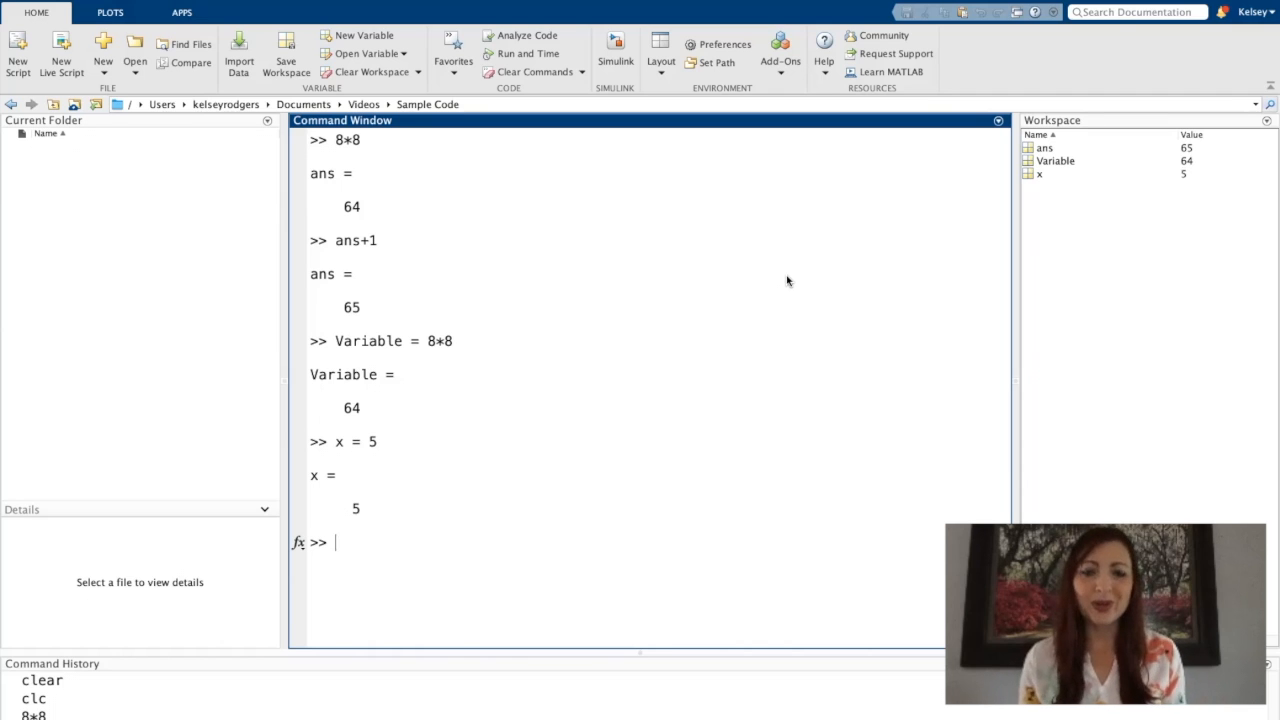
mouse_move(708, 243)
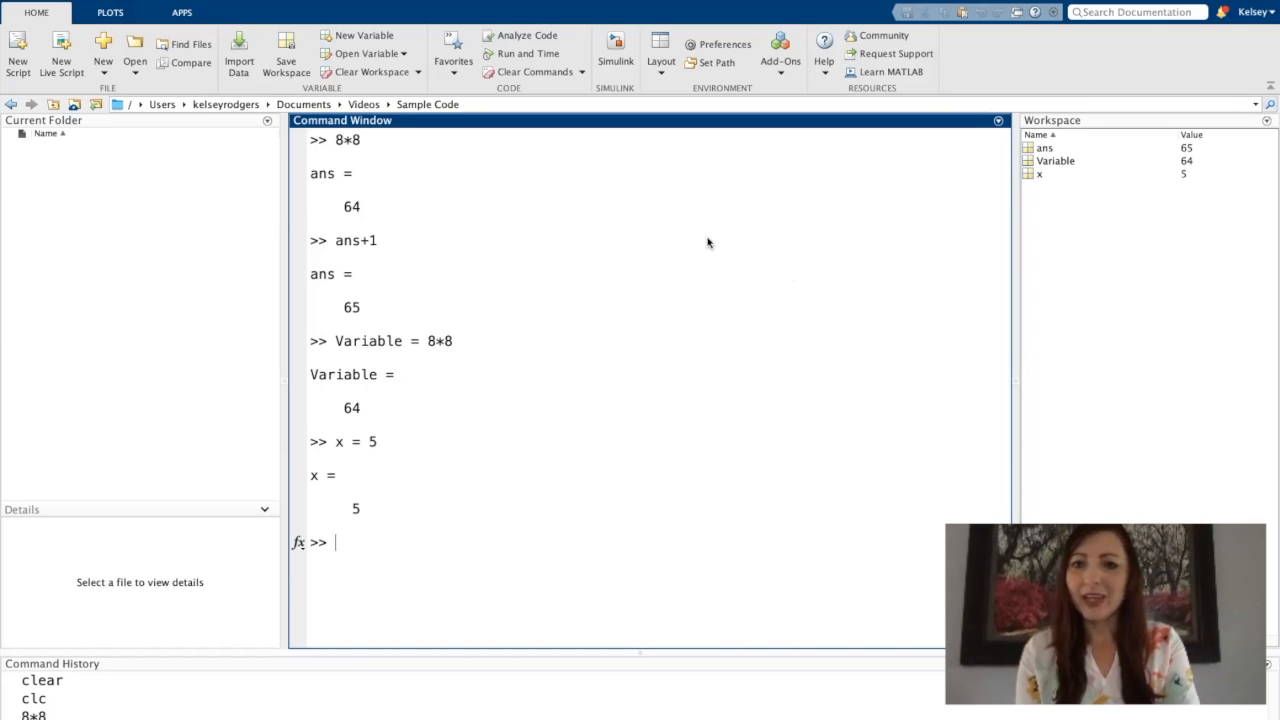
mouse_move(1125, 207)
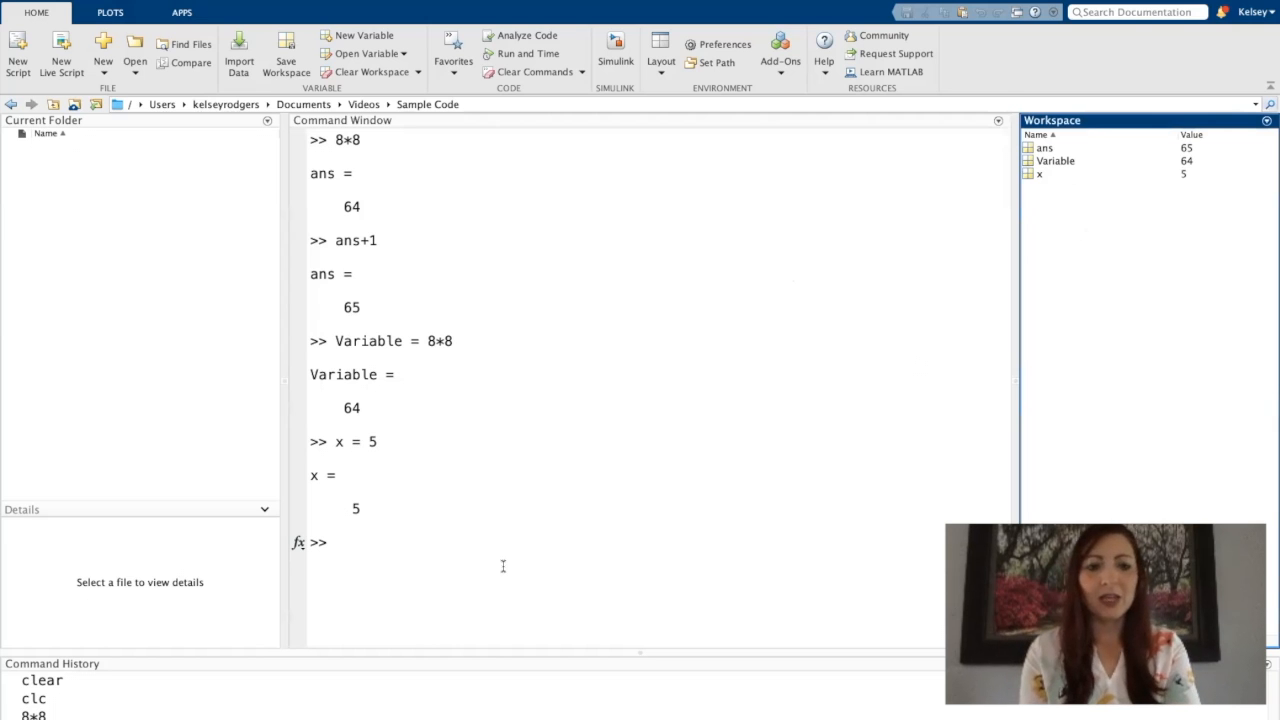
text(y =)
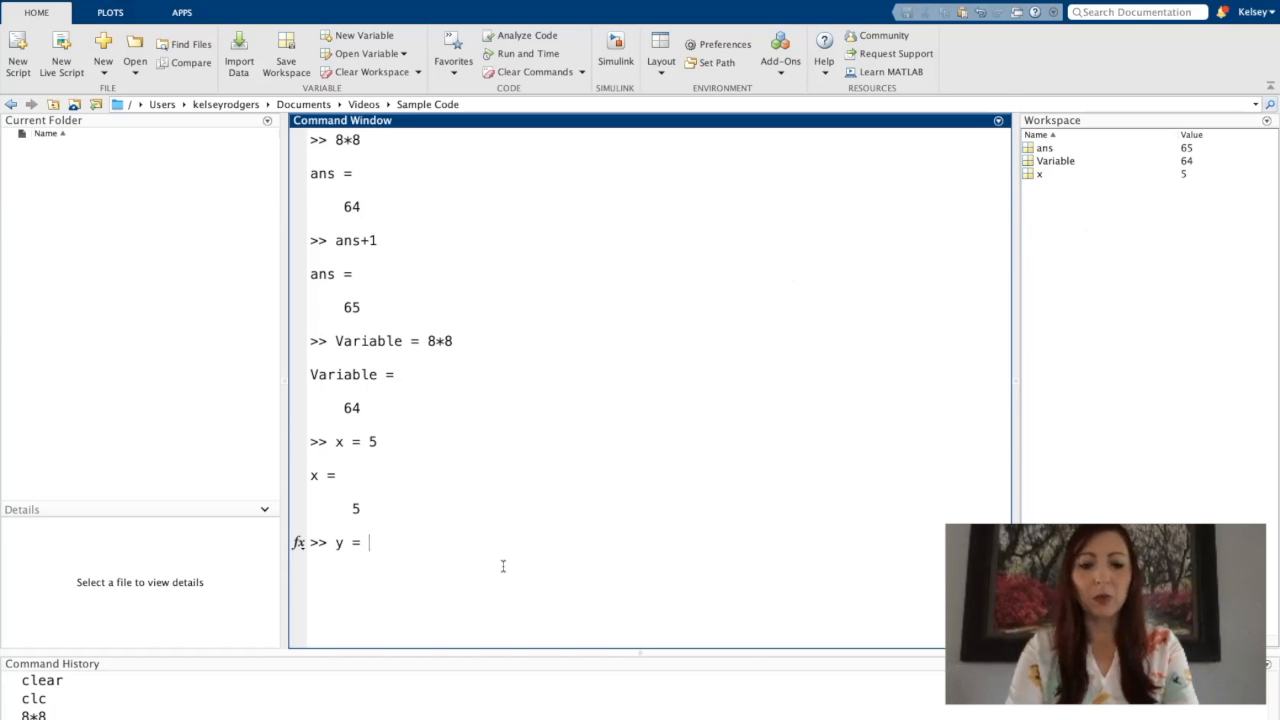
text(x)
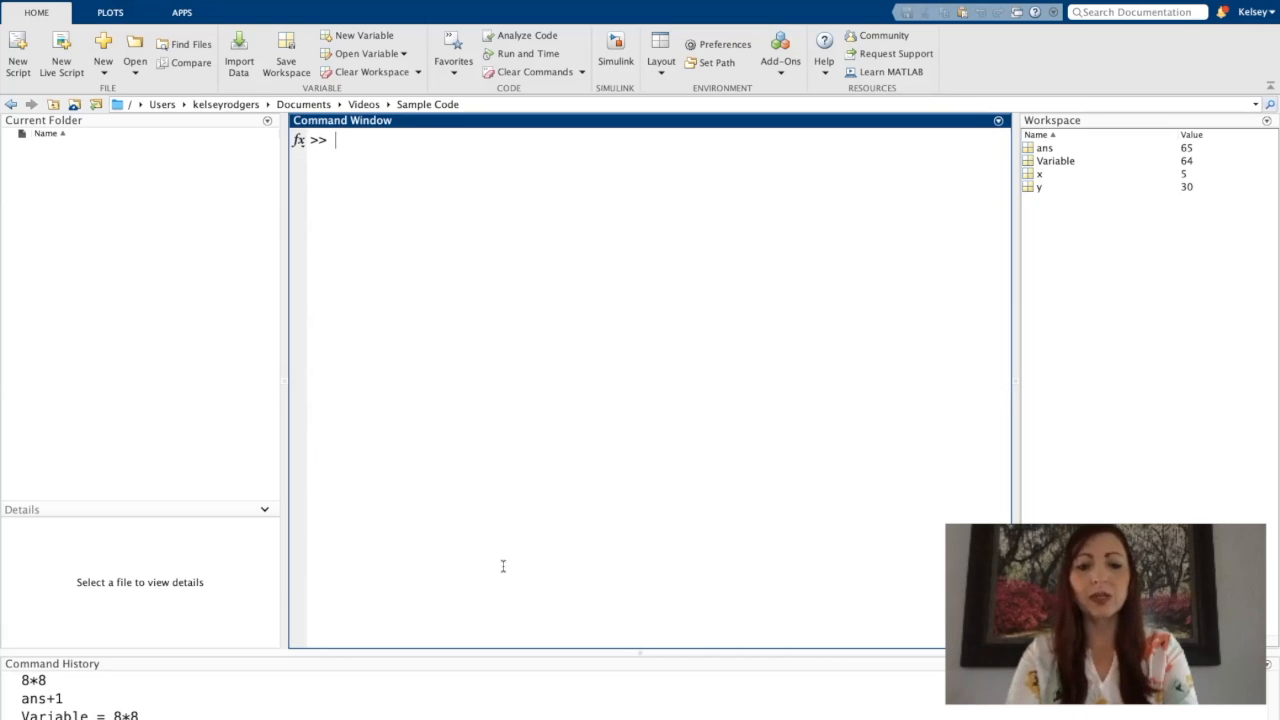
Enter z = x + y (35) and a separate capital Z = z
text(z =)
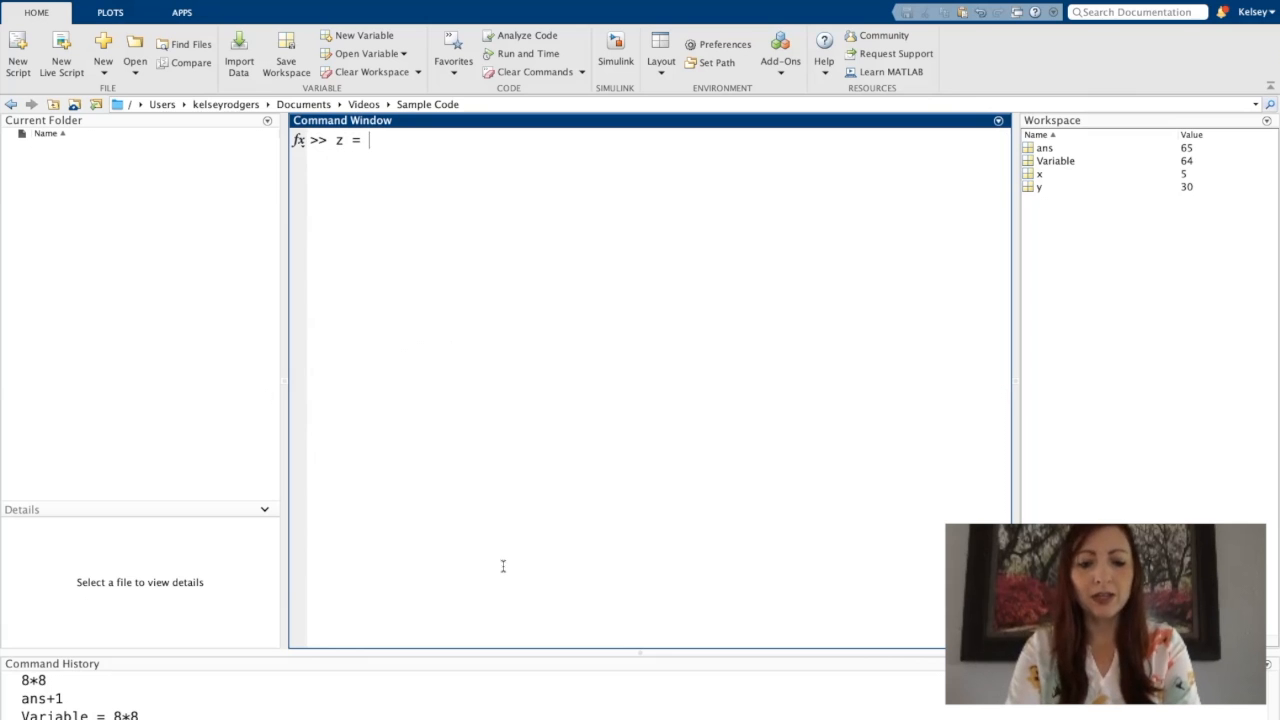
text(x + y)
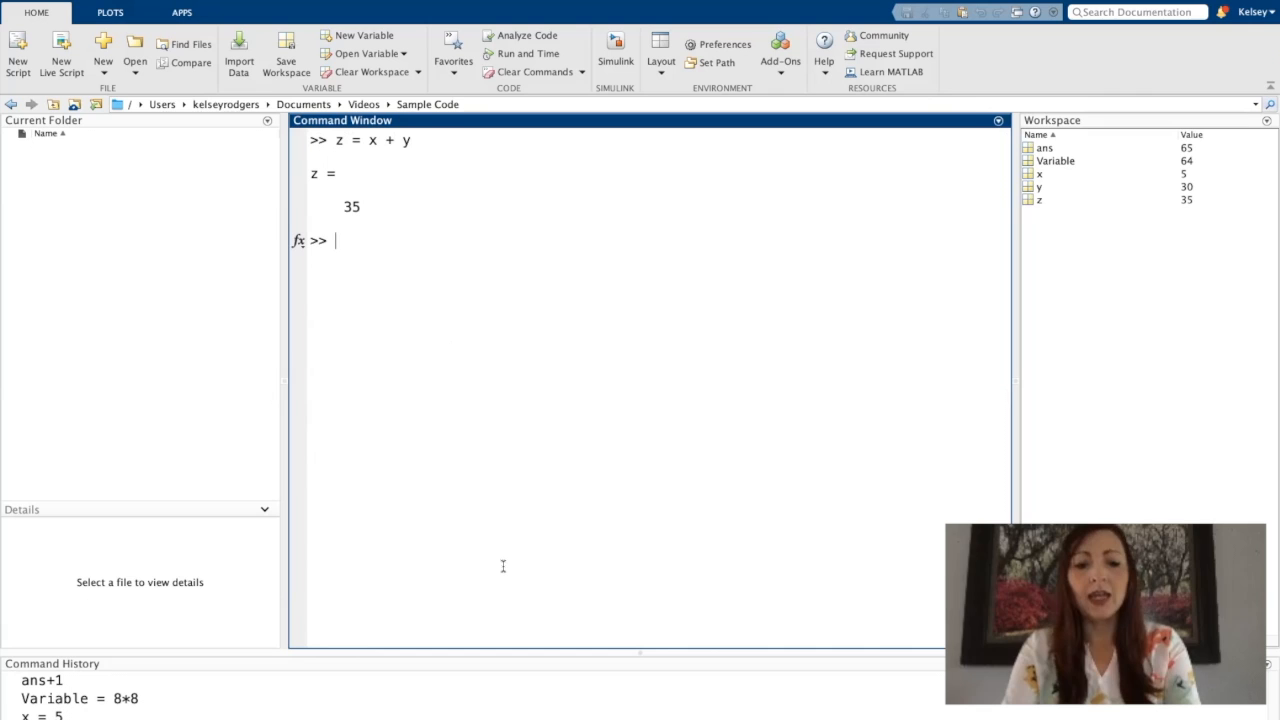
text(Z =)
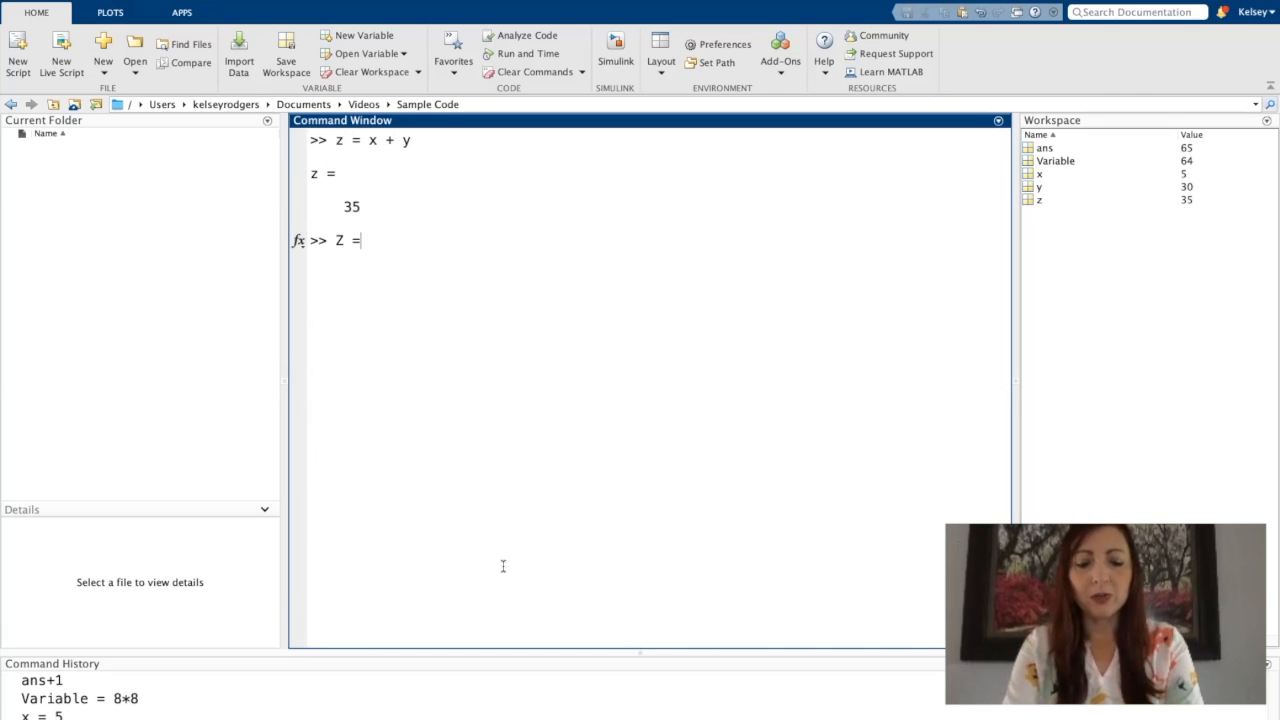
text(z)
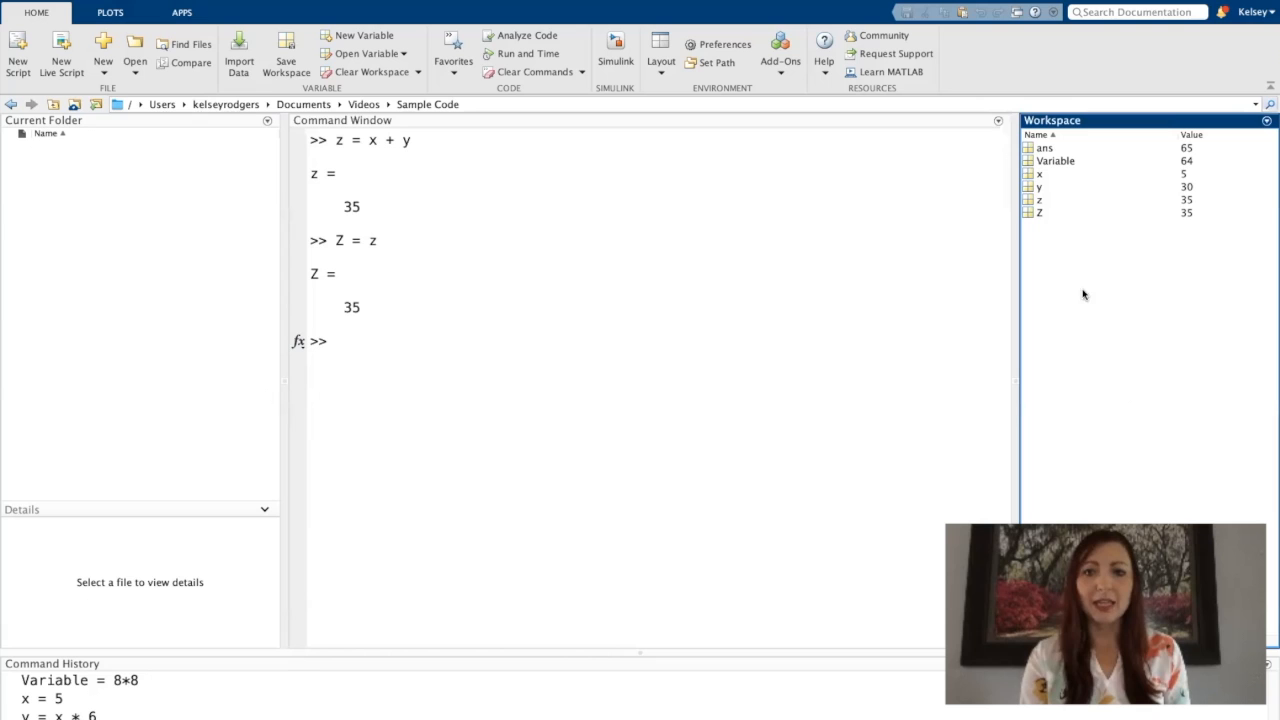
click(520, 421)
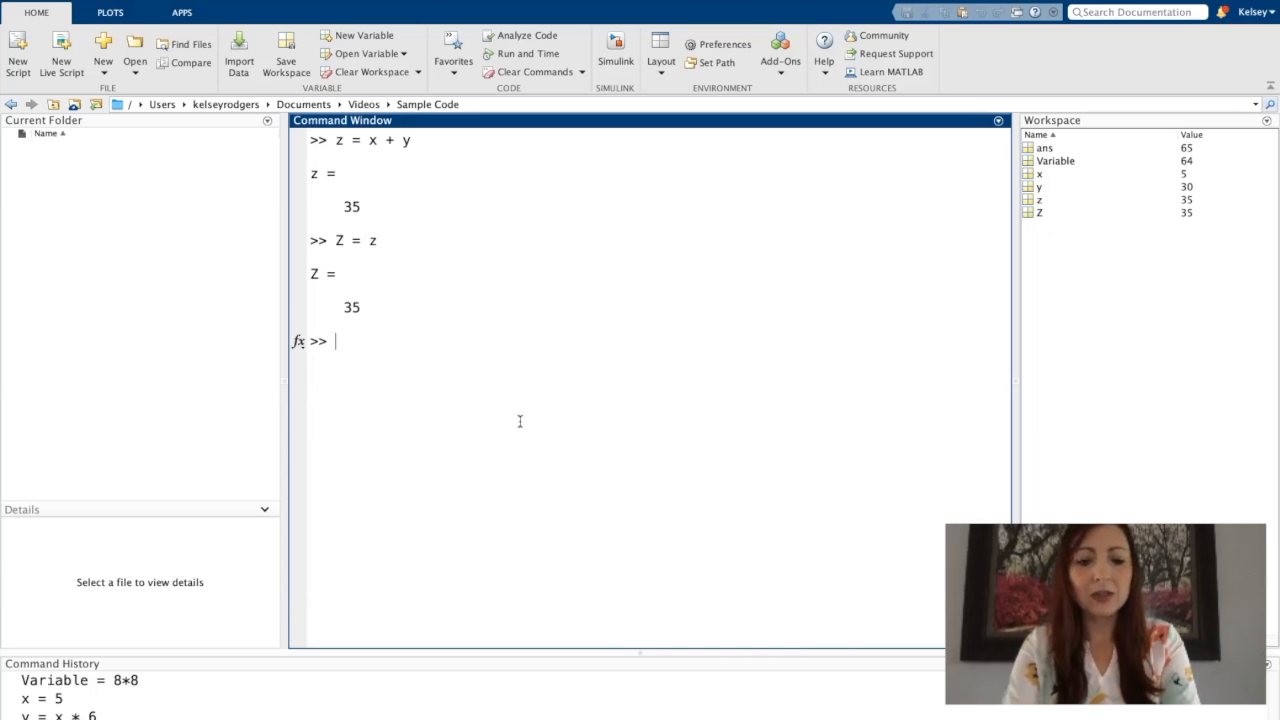
Try invalid names 1variable and 'variable name', then create variable_name = 3
text(1variable = 3)
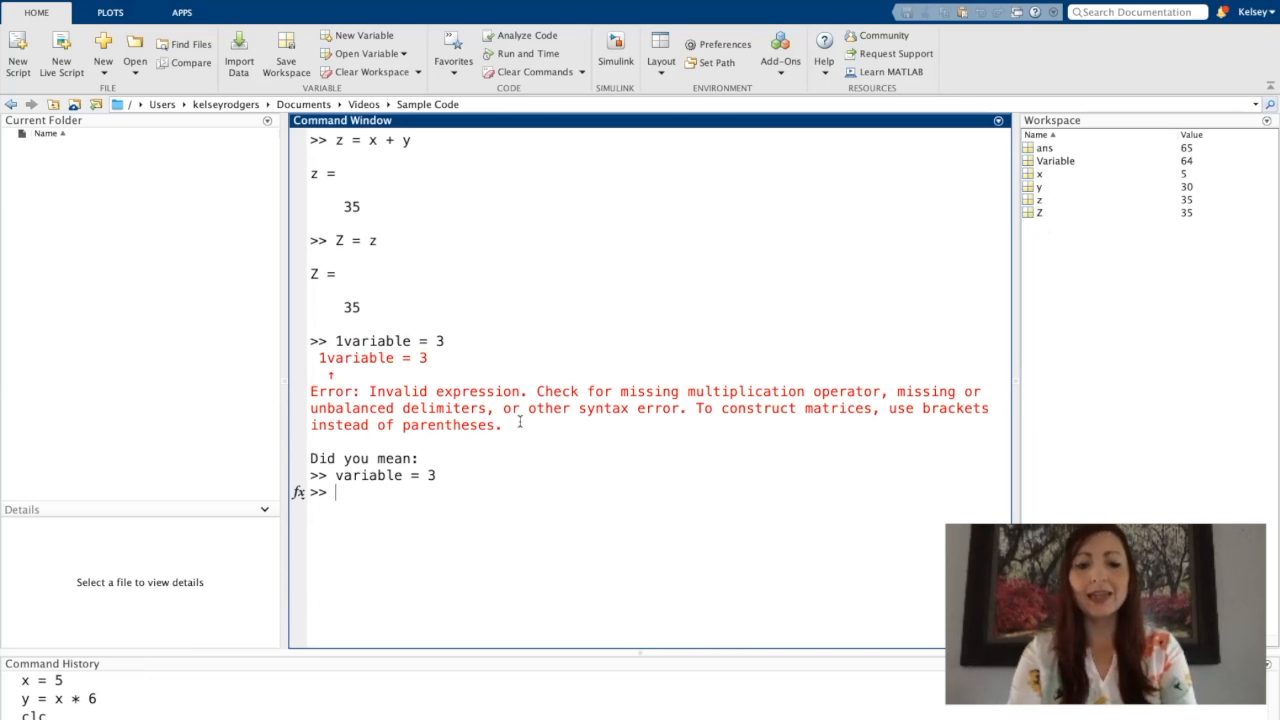
text(variable)
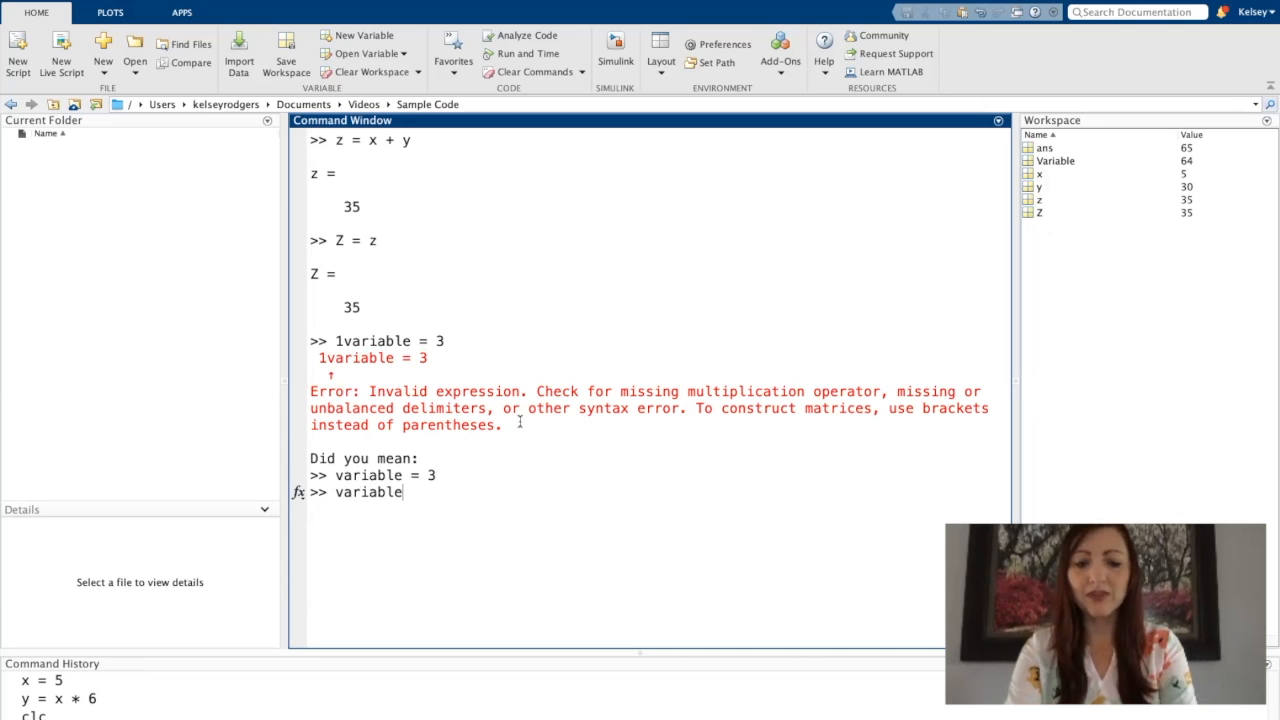
text(name = 3)
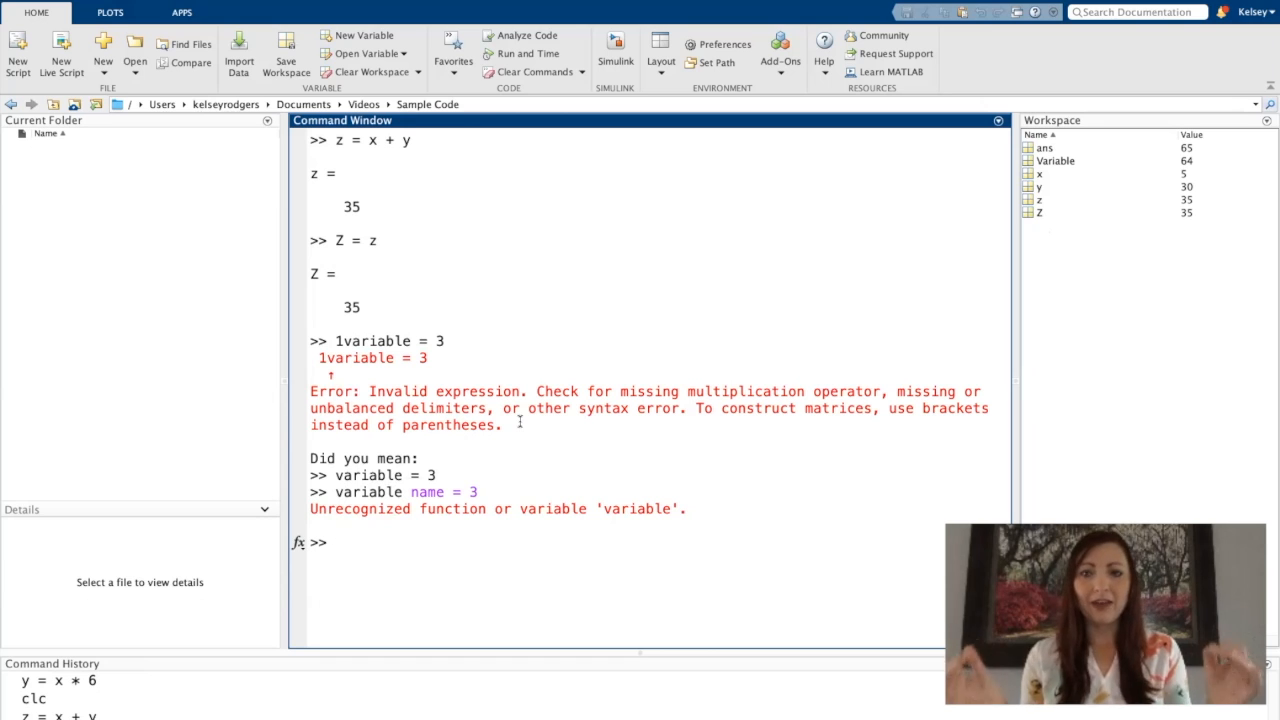
text(v)
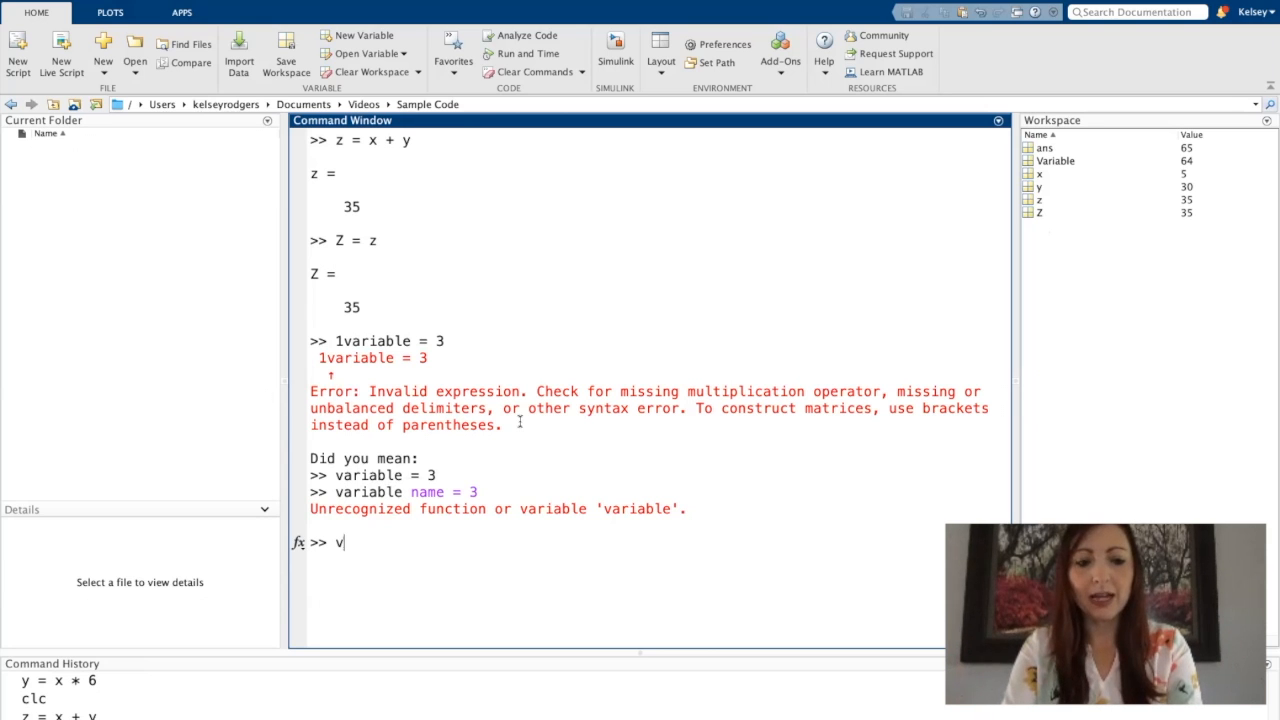
text(ariable_)
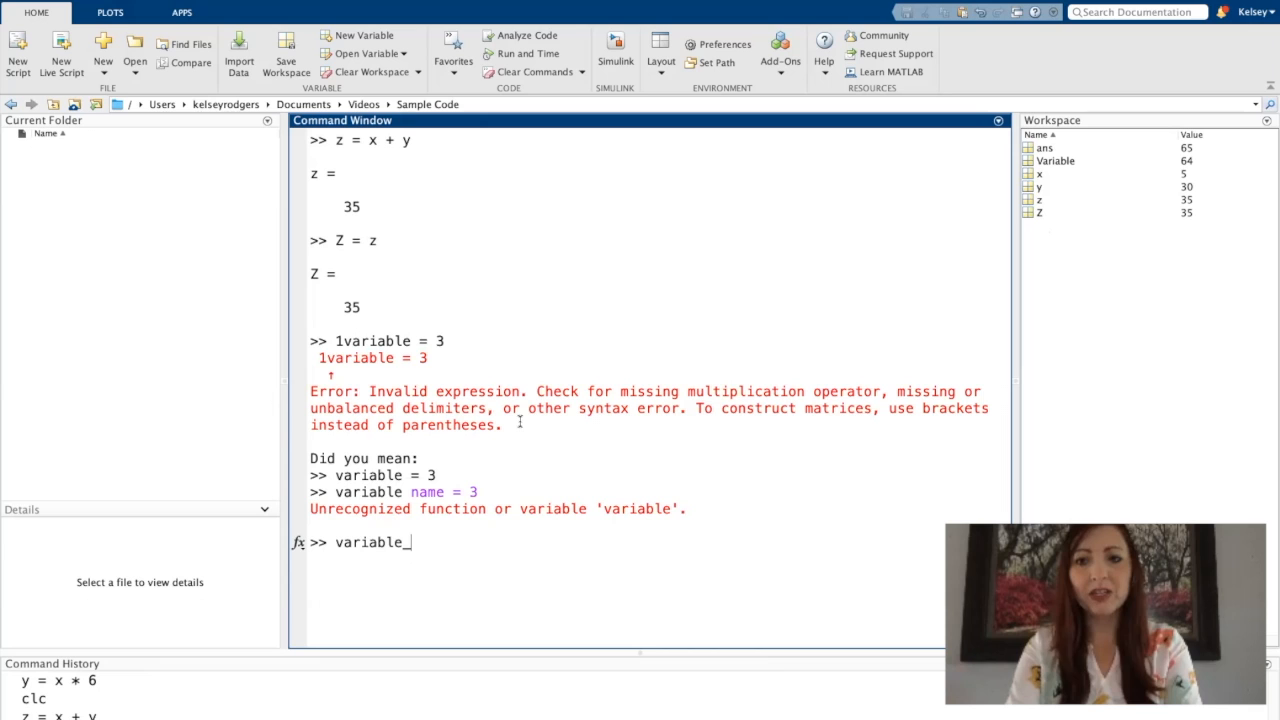
text(name = 3)
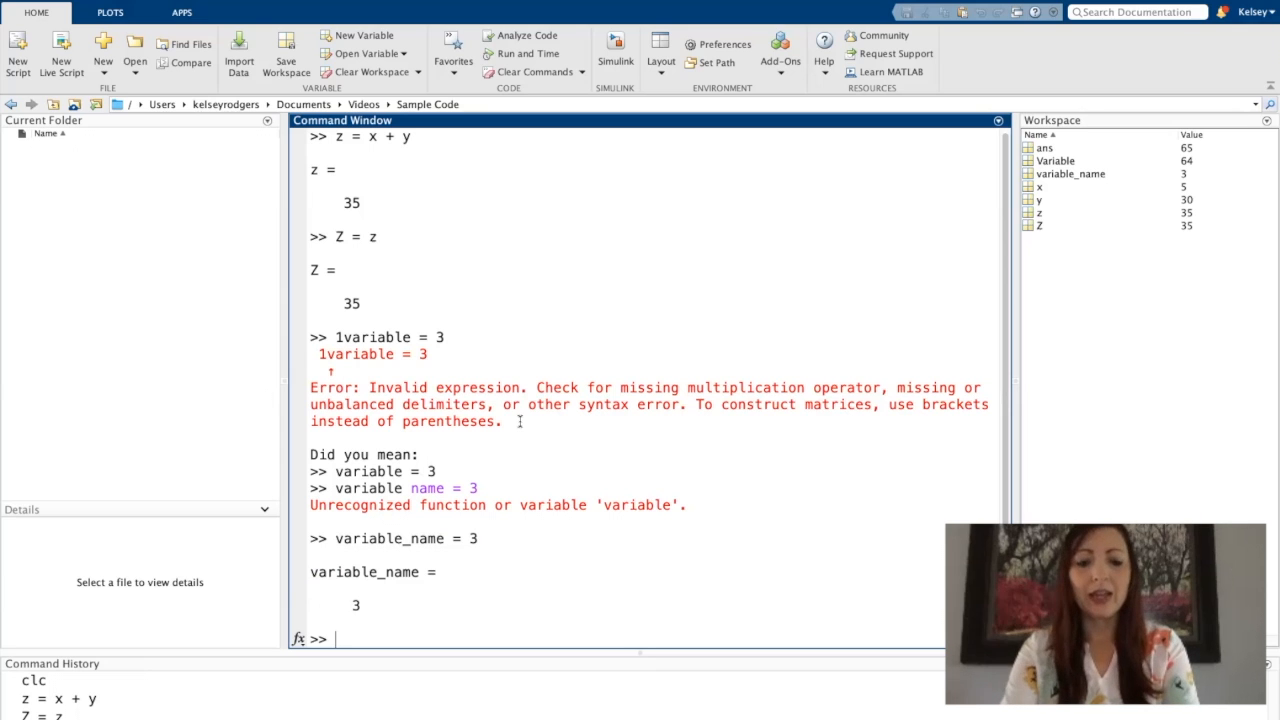
text(variab%n = 2)
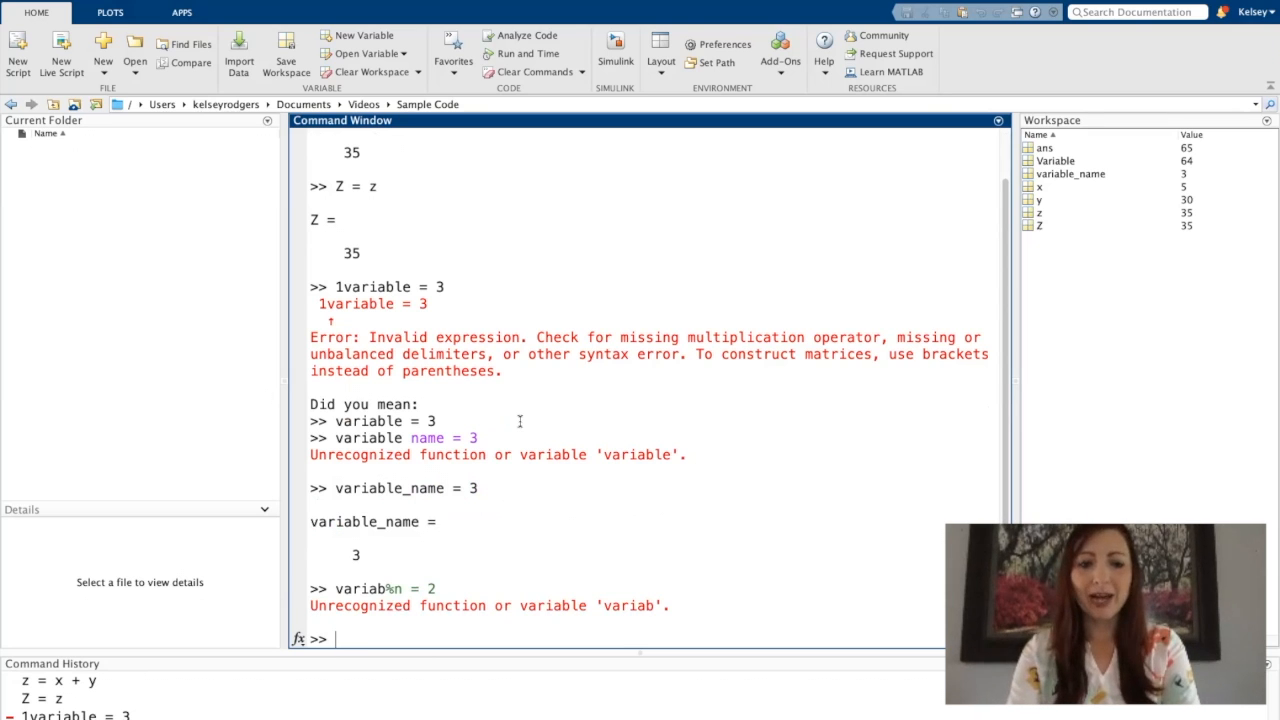
Overwrite pi, set diameter = 4 and compute c = pi*diameter
text(pi)
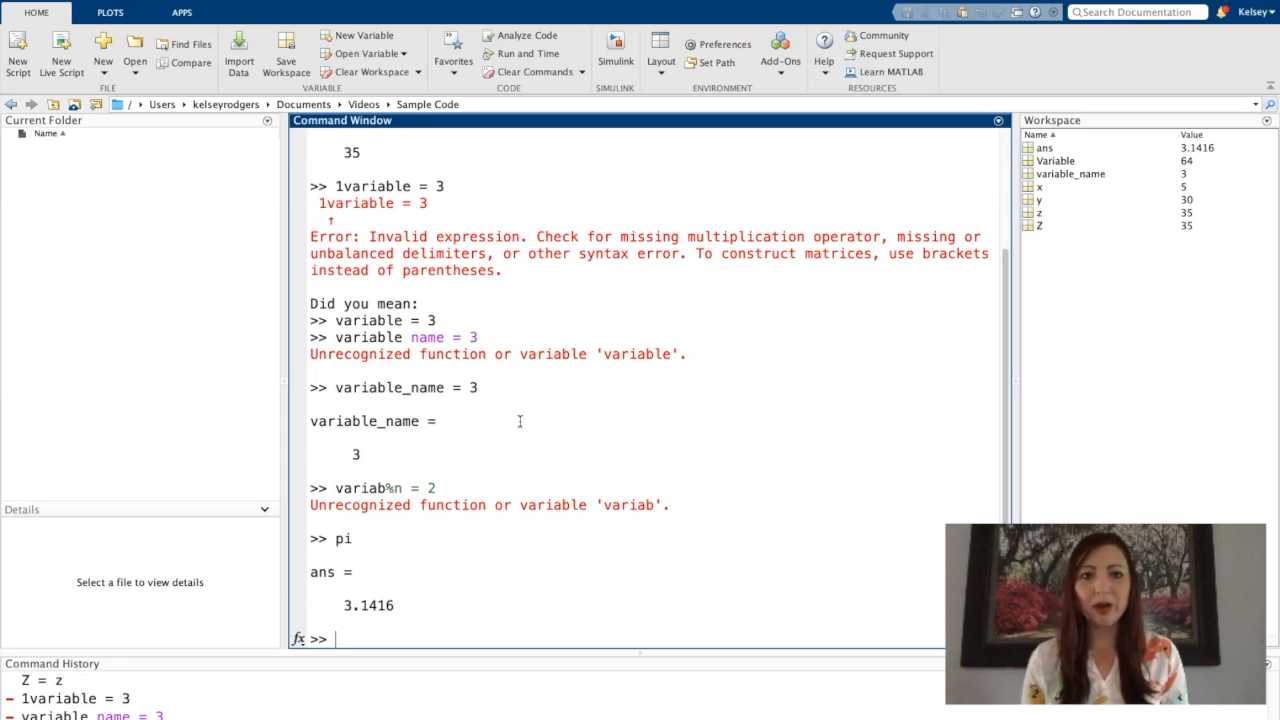
text(p)
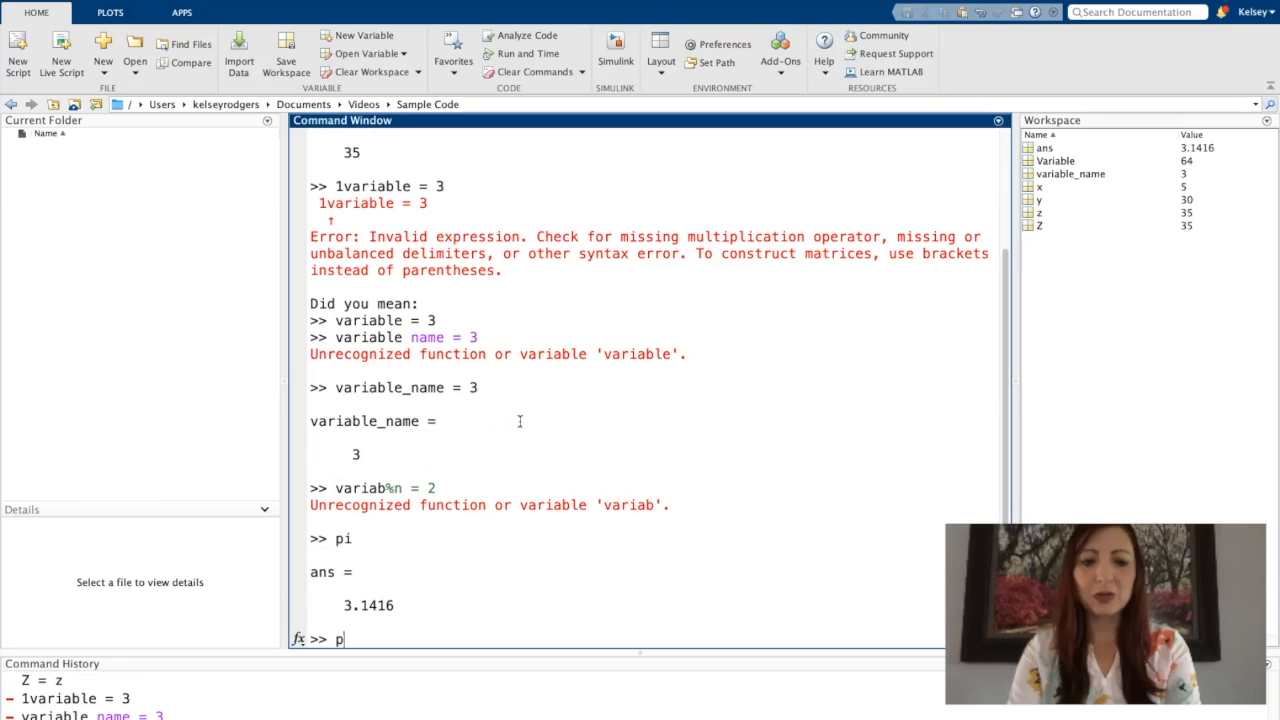
text(i =)
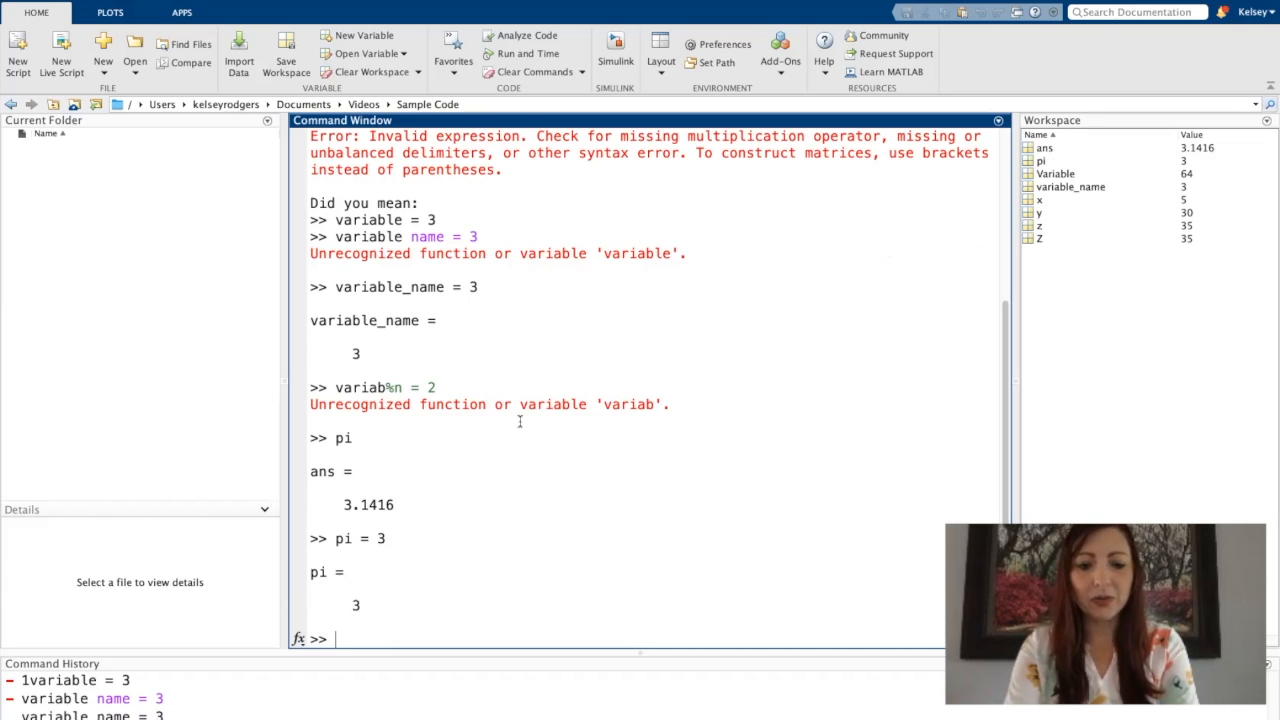
text(diameter =)
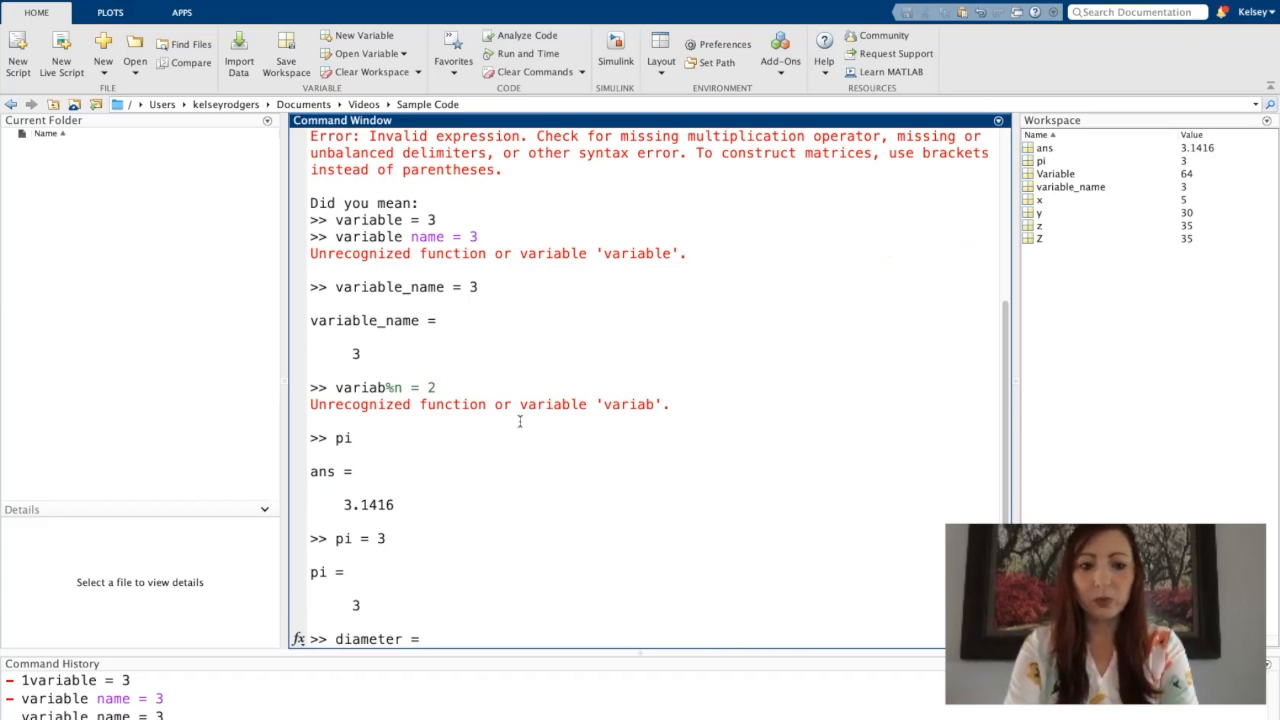
text(diameter = 4)
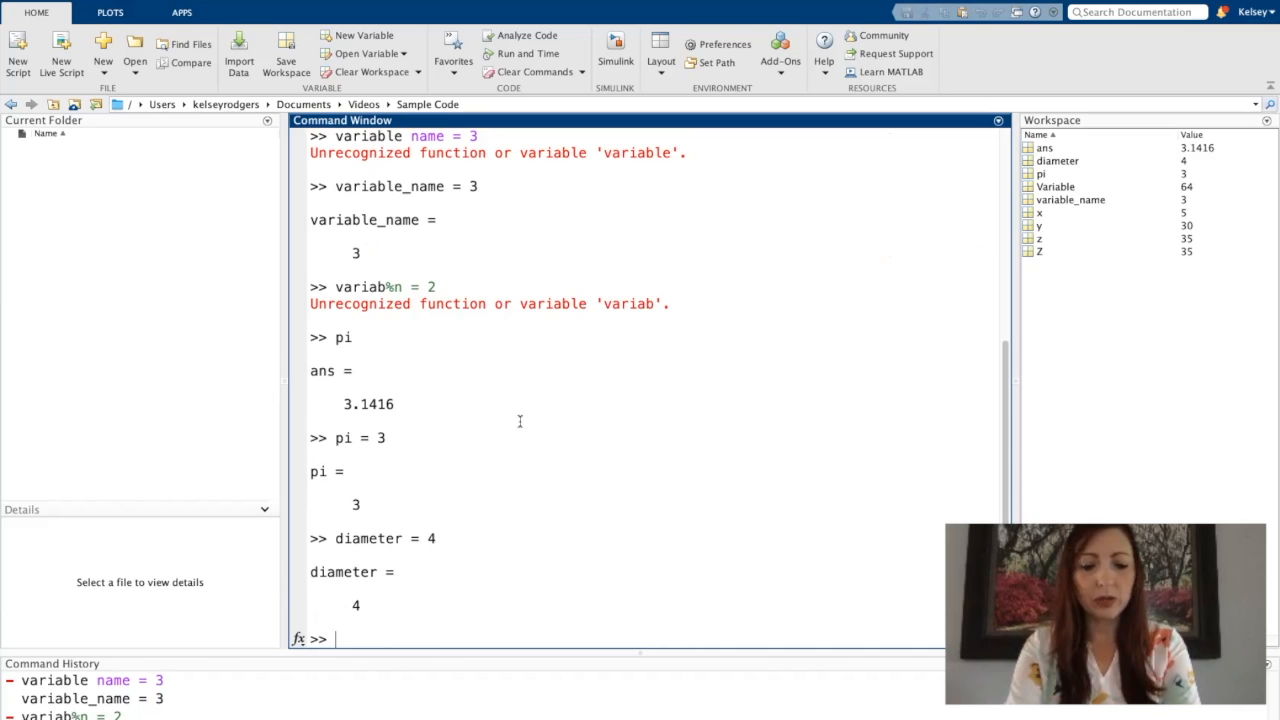
text(c)
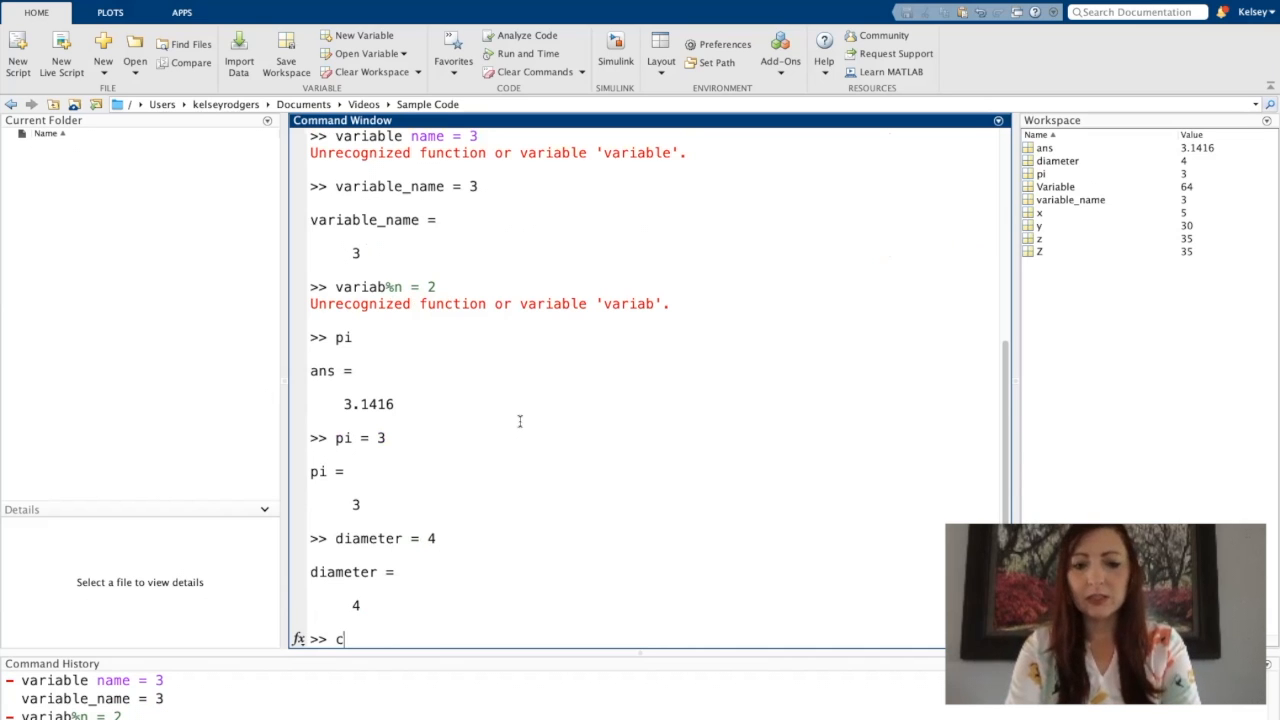
text(=)
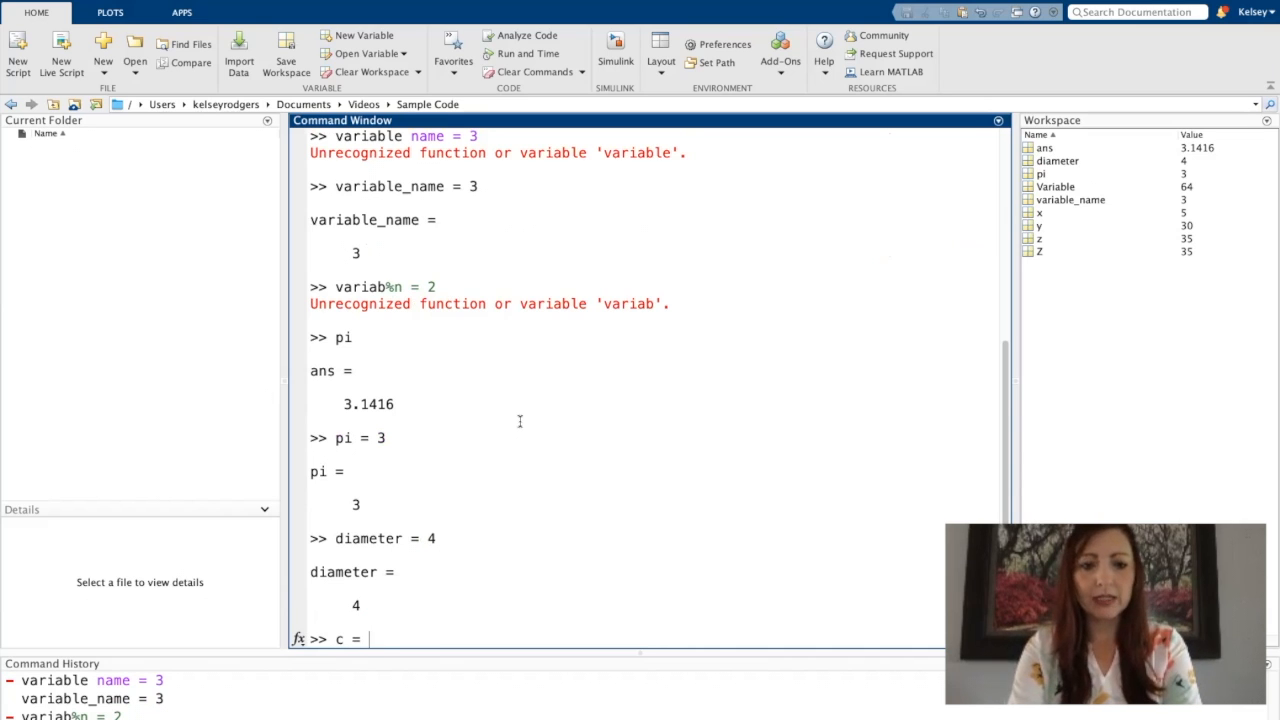
text(pi*diameter)
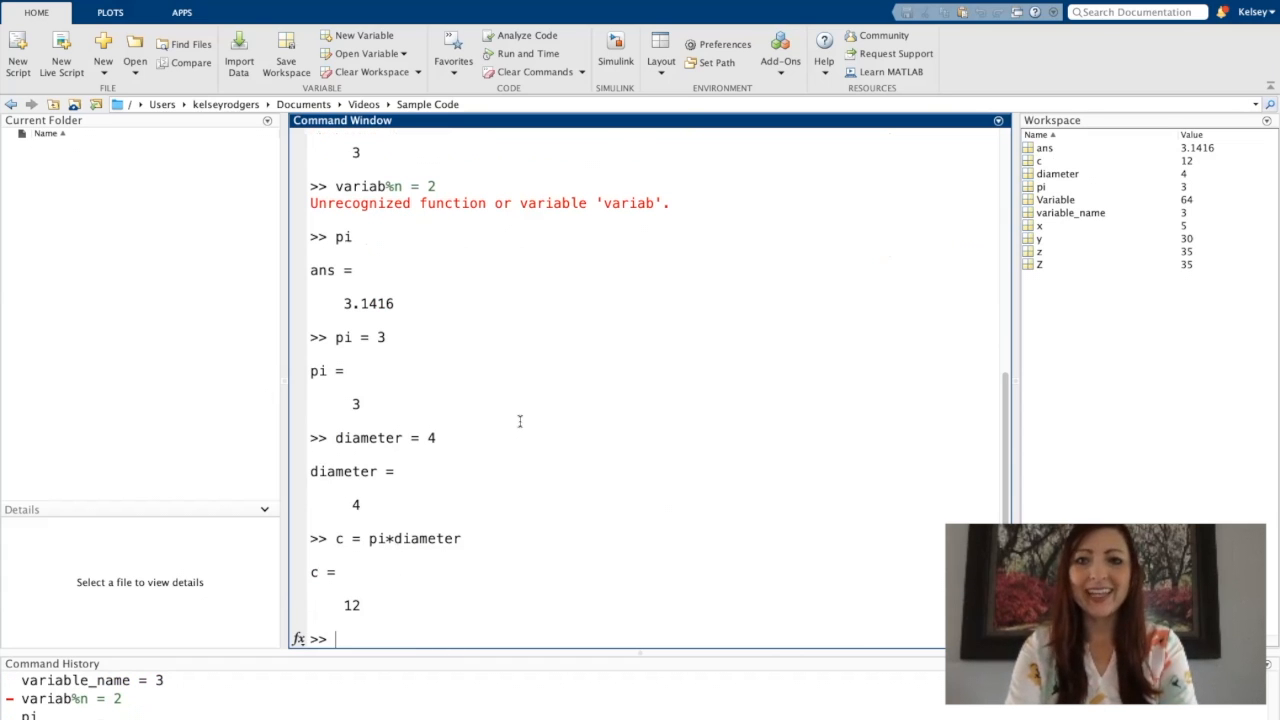
Clear the overridden pi and recompute c = pi*diameter as 12.5664
text(pi)
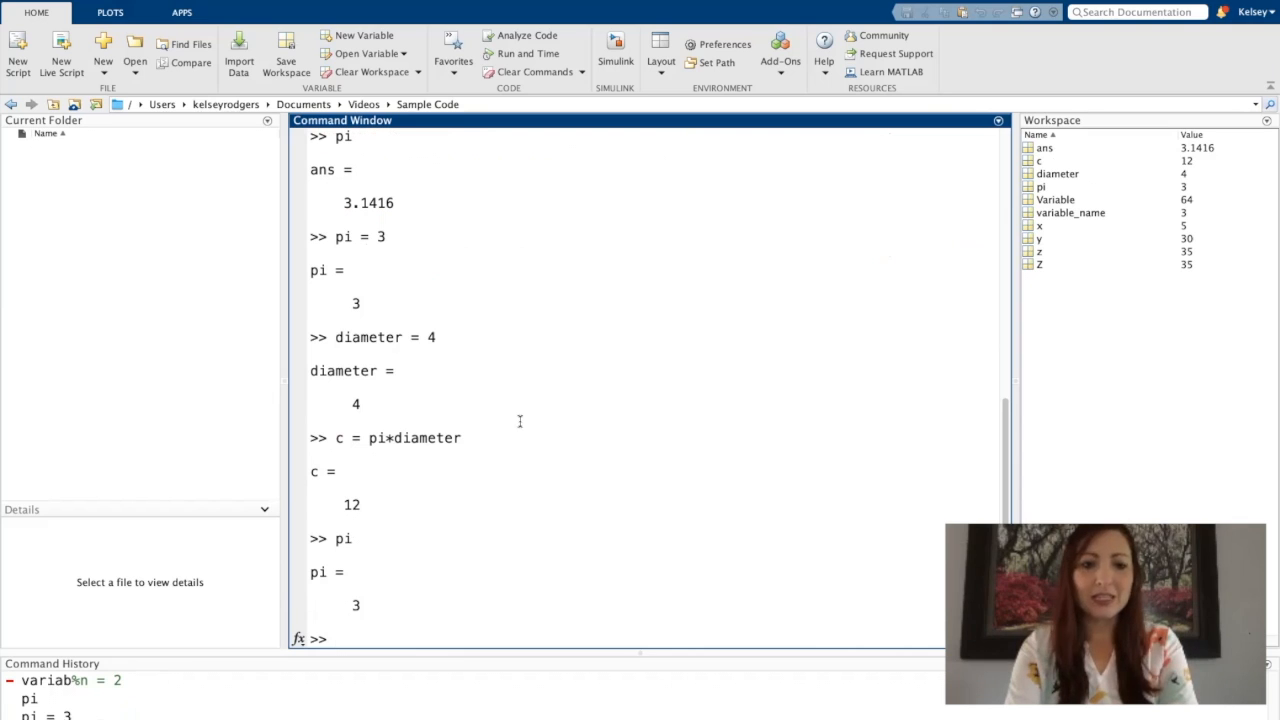
text(clear)
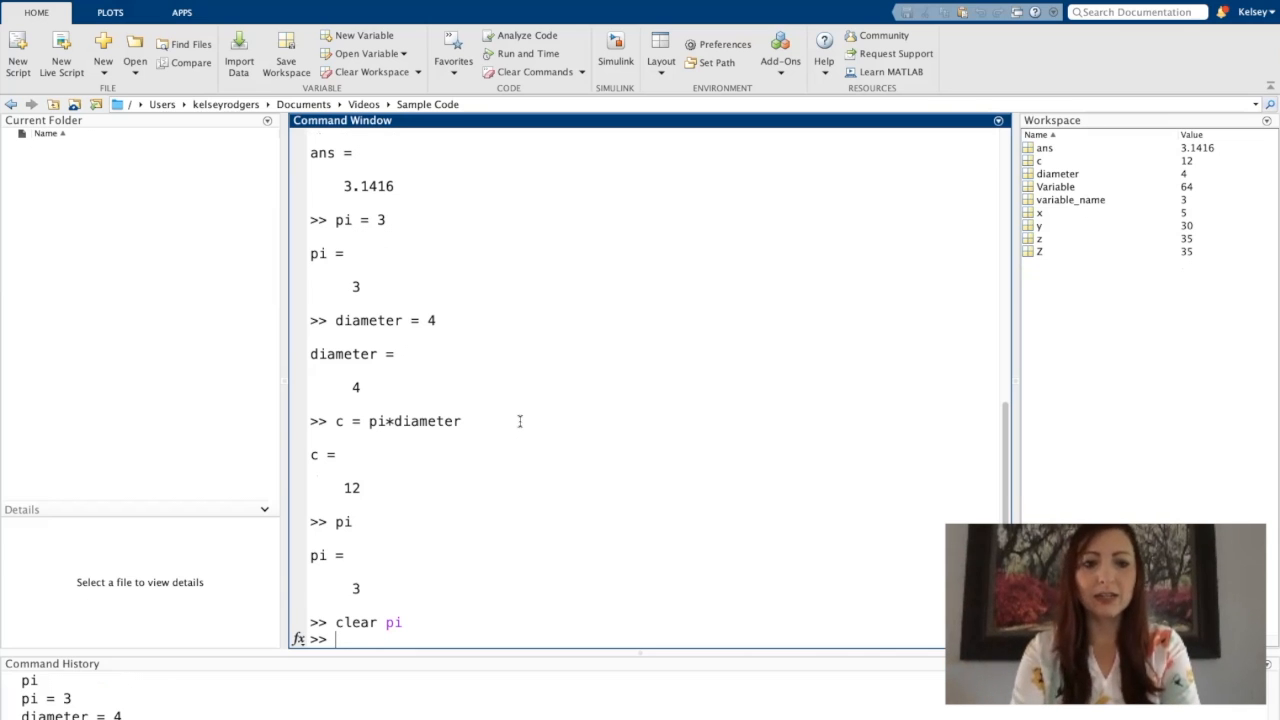
text(pi)
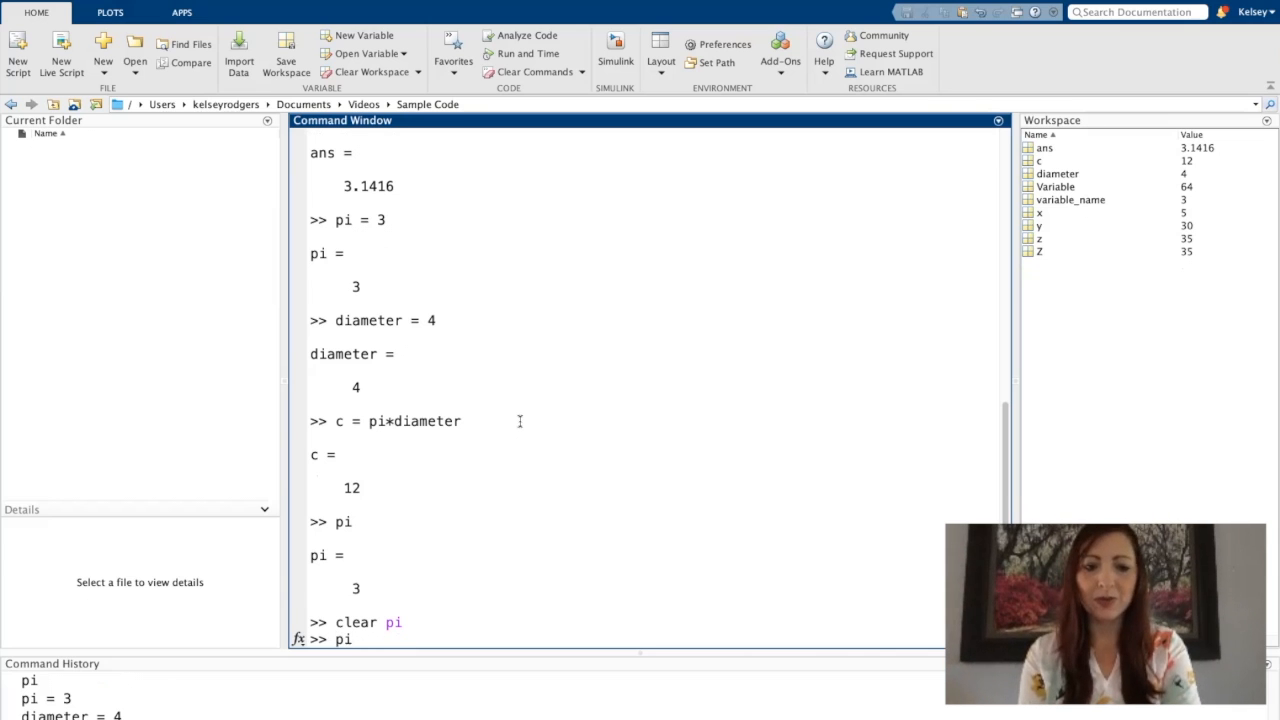
text(c = pi*diameter)
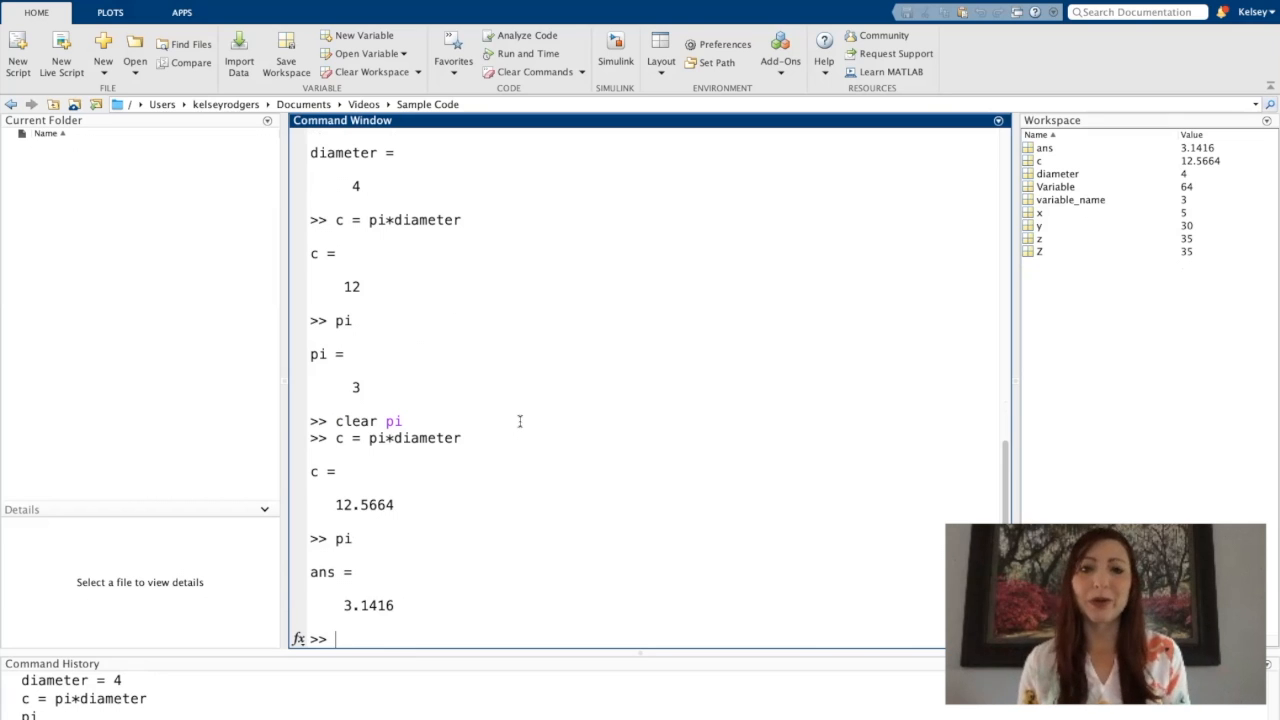
mouse_move(157, 208)
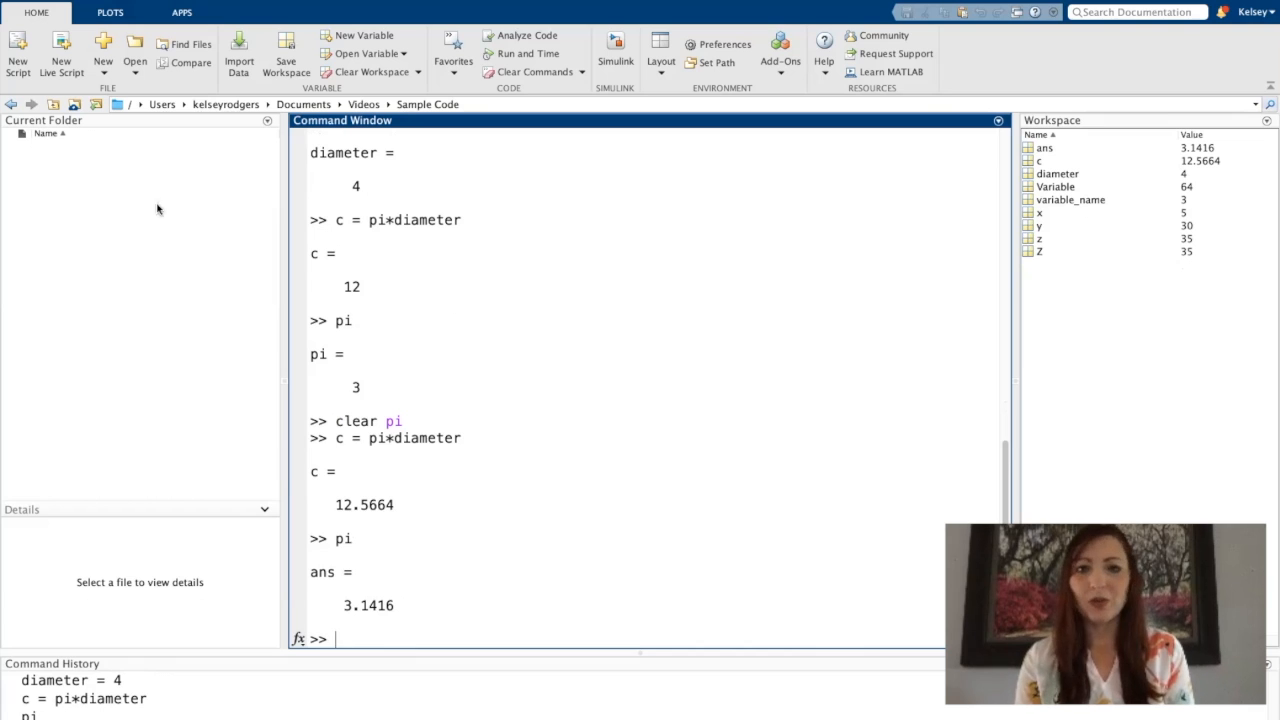
mouse_move(105, 150)
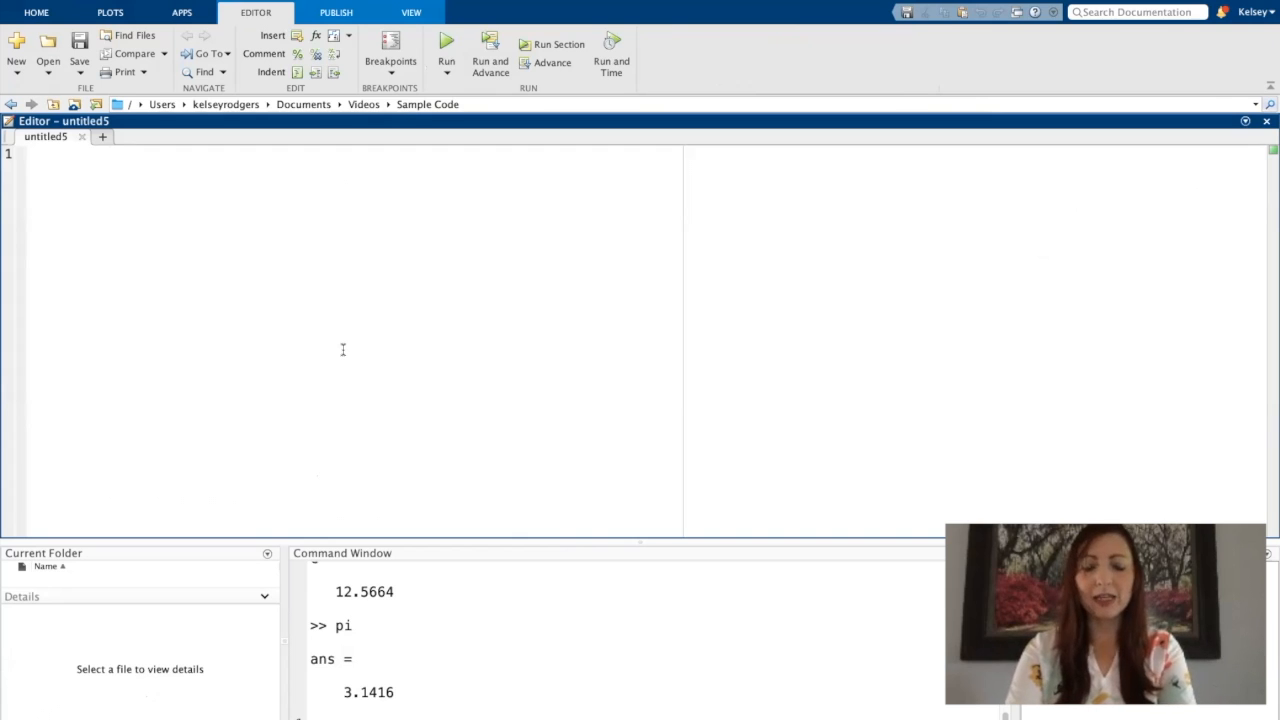
Write clc, clear and x = 5 on separate lines of a new script
text(clc)
text(clear)
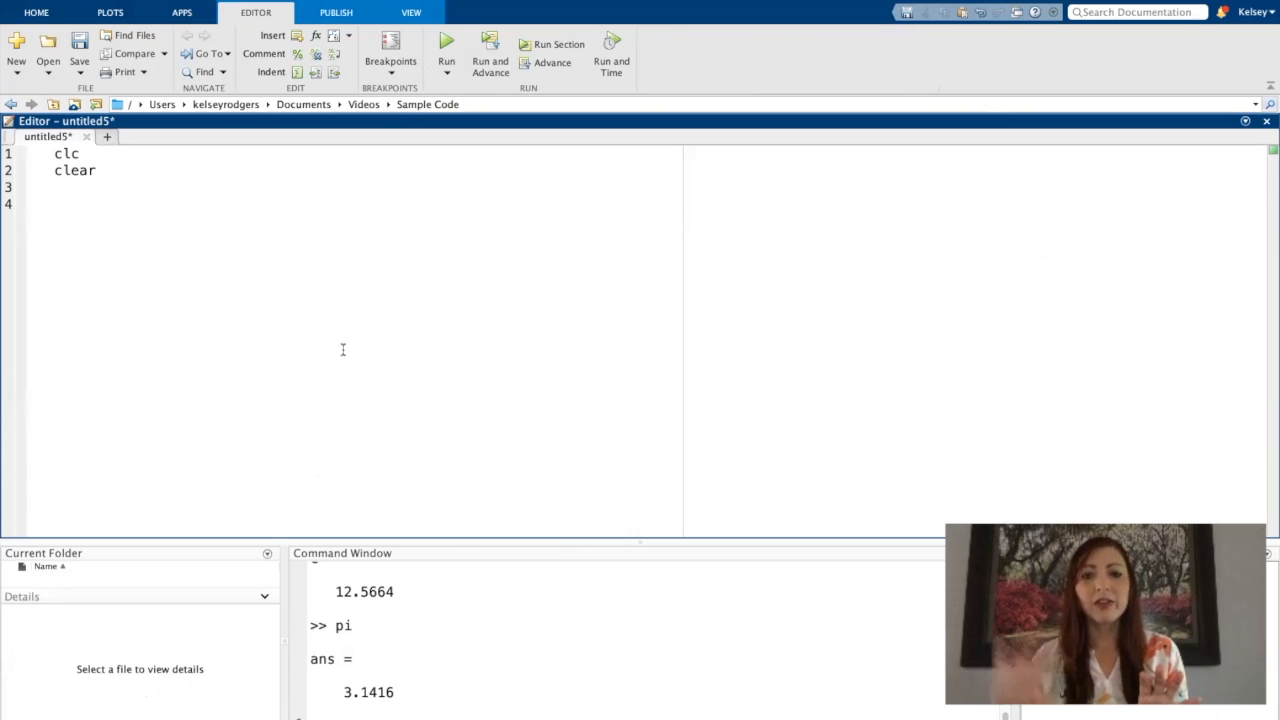
mouse_move(370, 307)
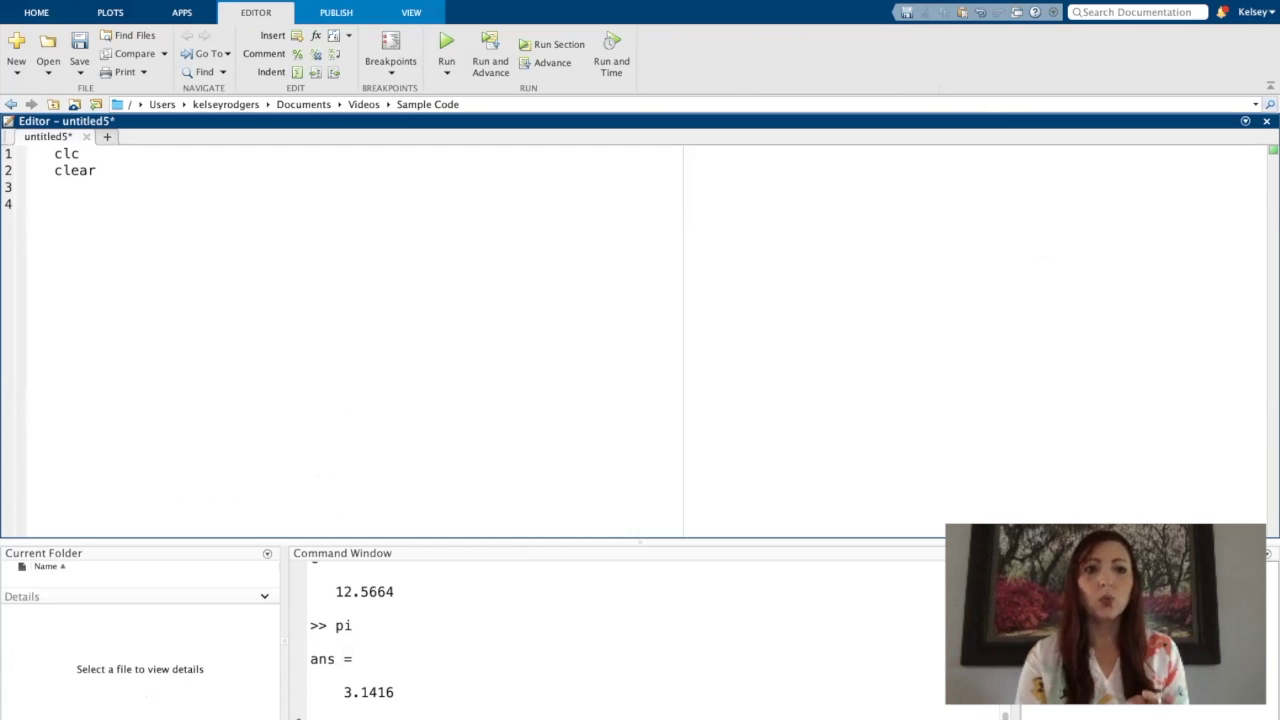
mouse_move(22, 188)
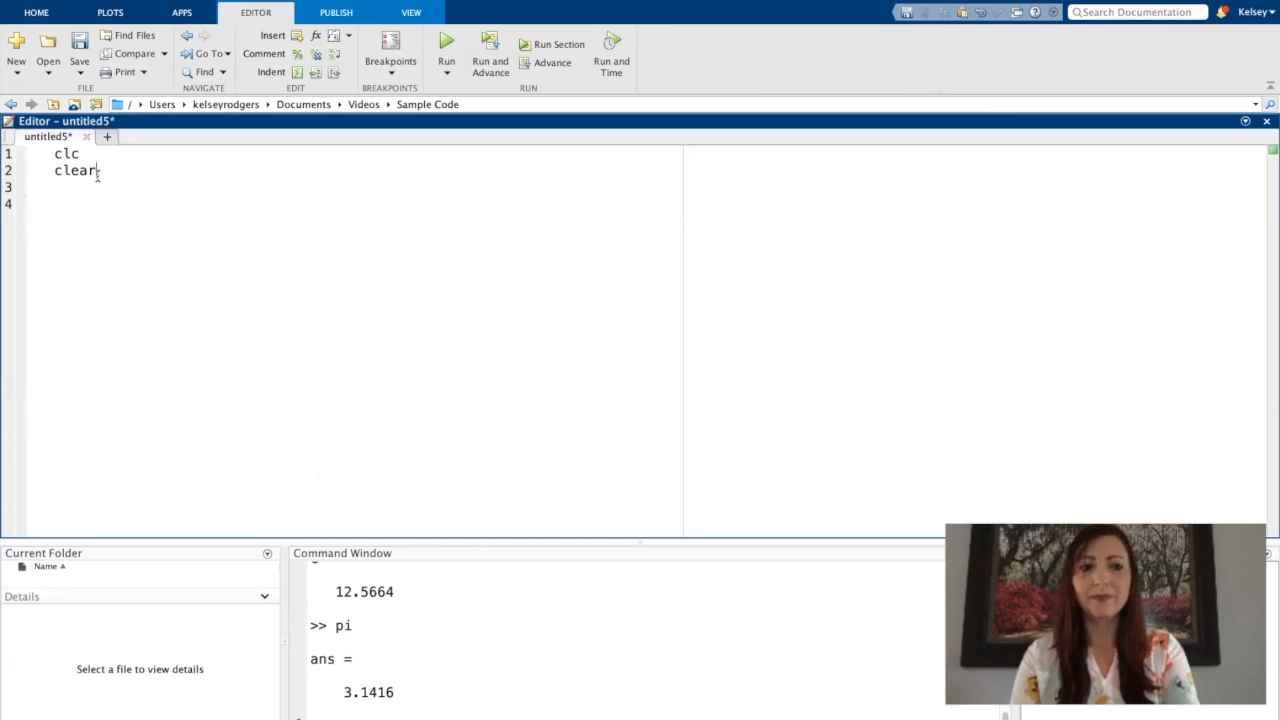
key(Enter)
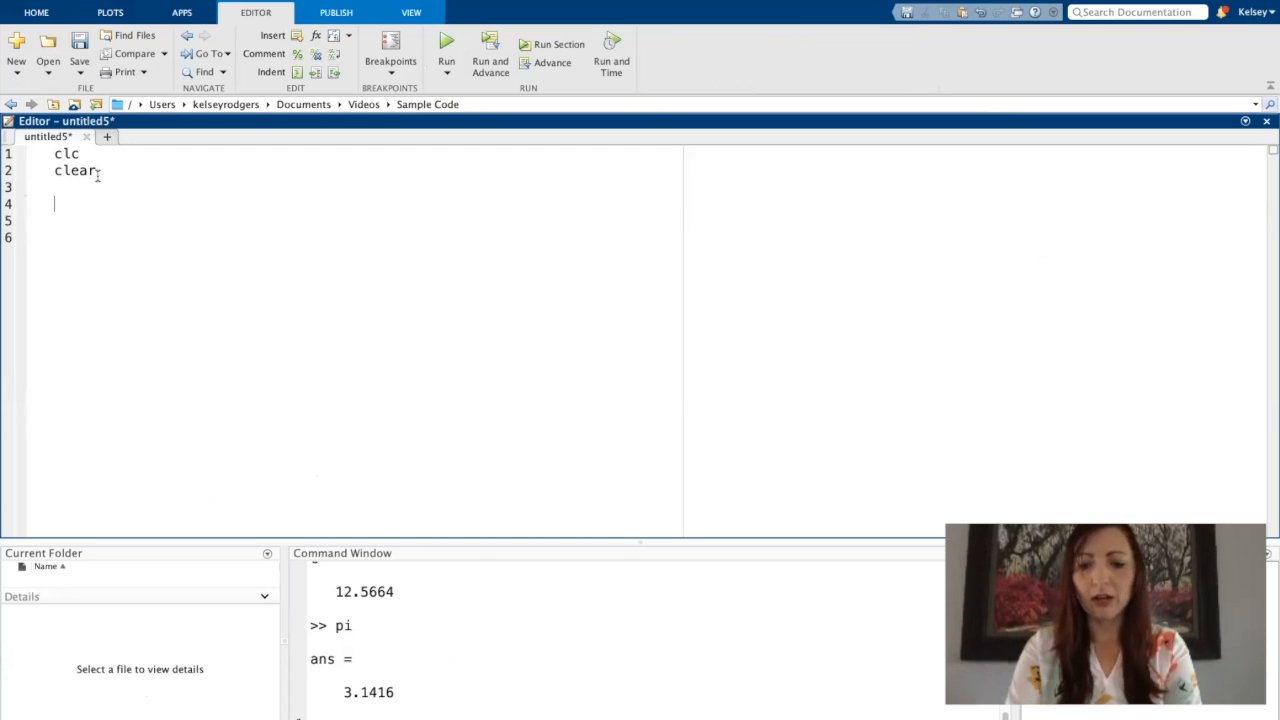
text(x = 5)
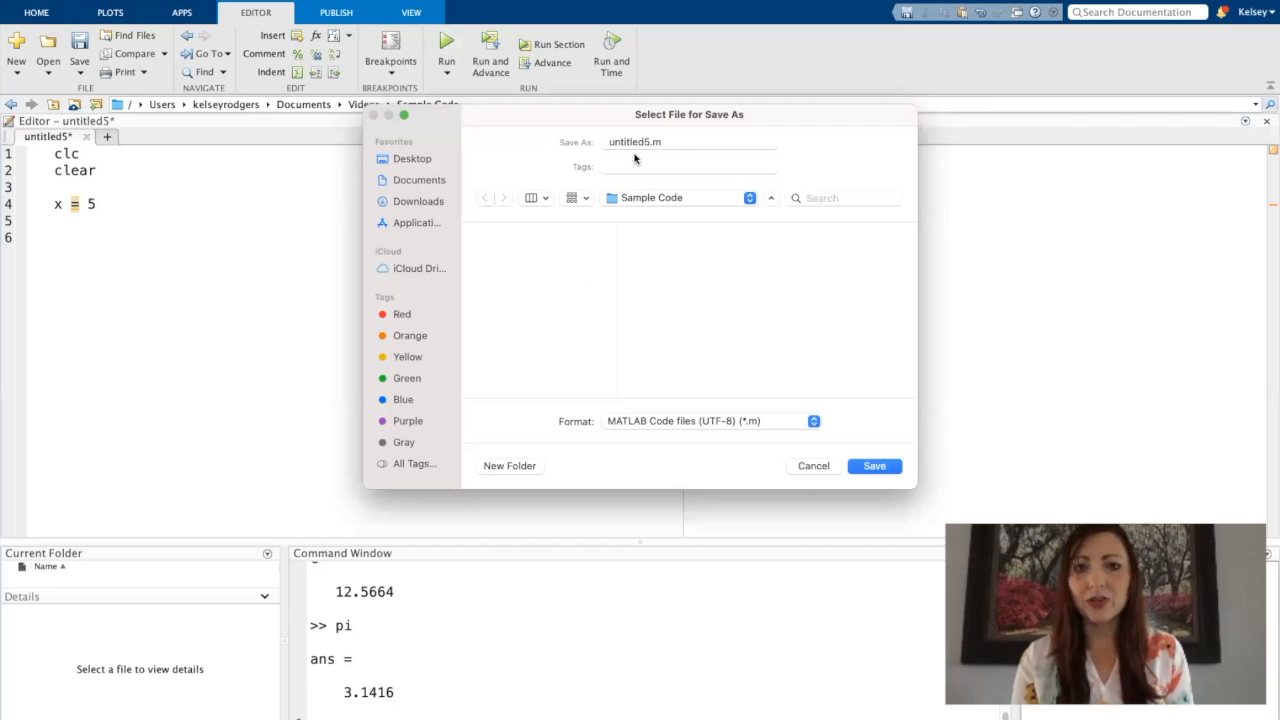
Save the script as testScript.m and run it, giving x = 5
click(688, 141)
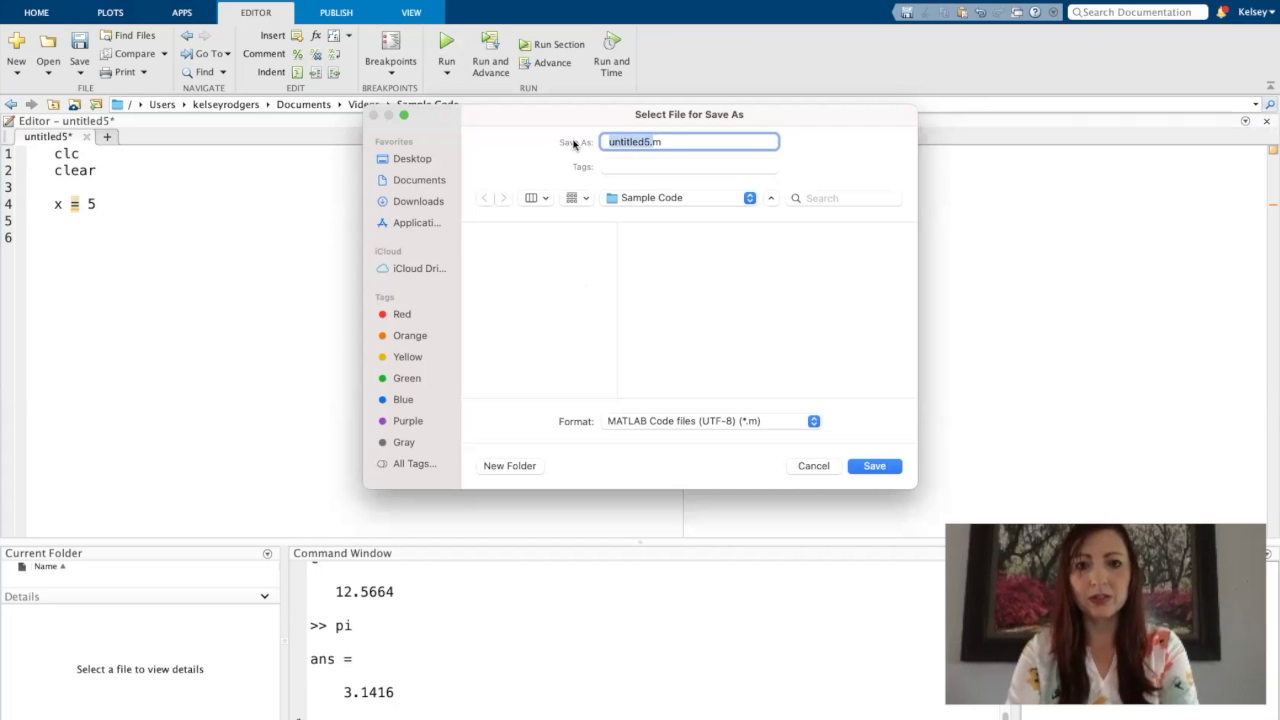
text(testScript)
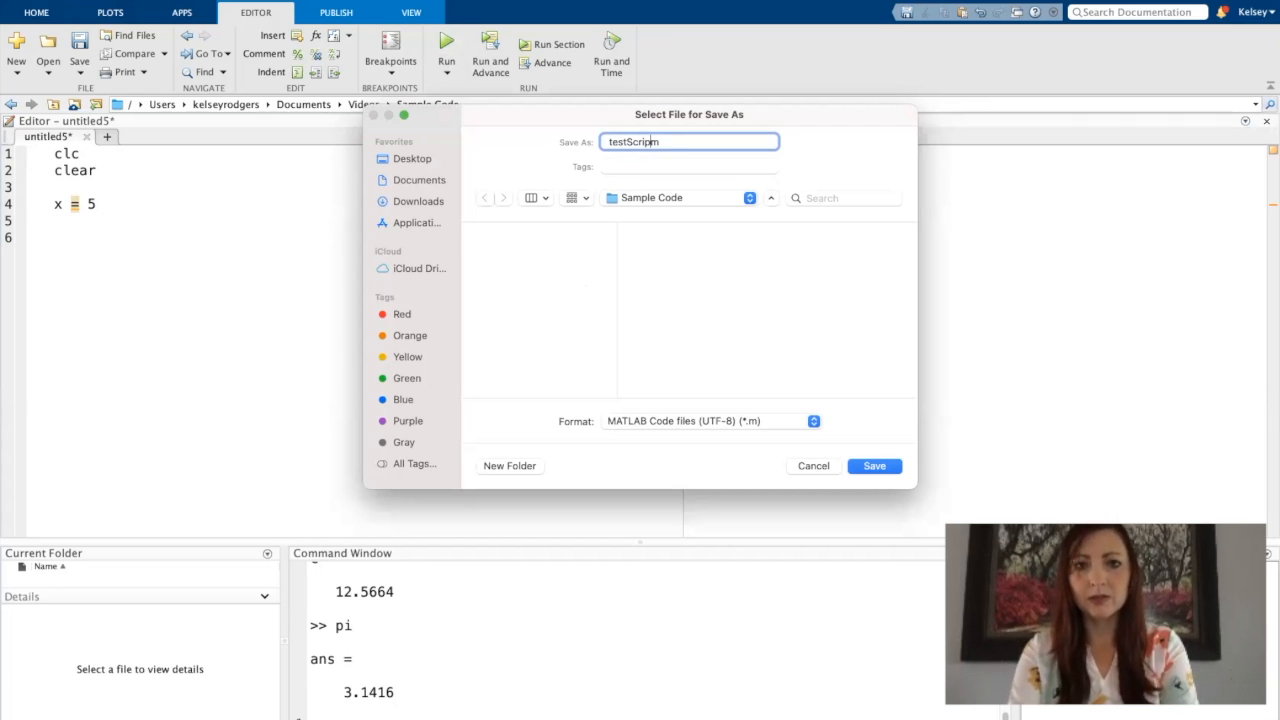
click(874, 466)
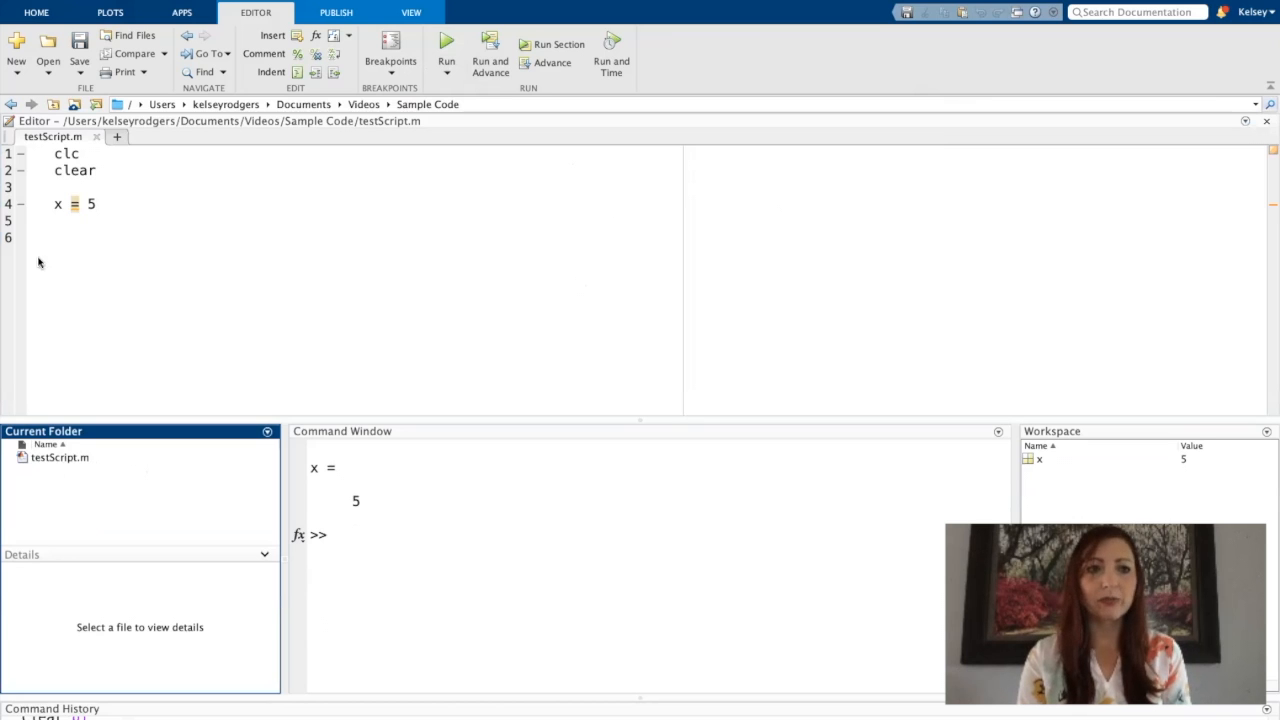
mouse_move(30, 518)
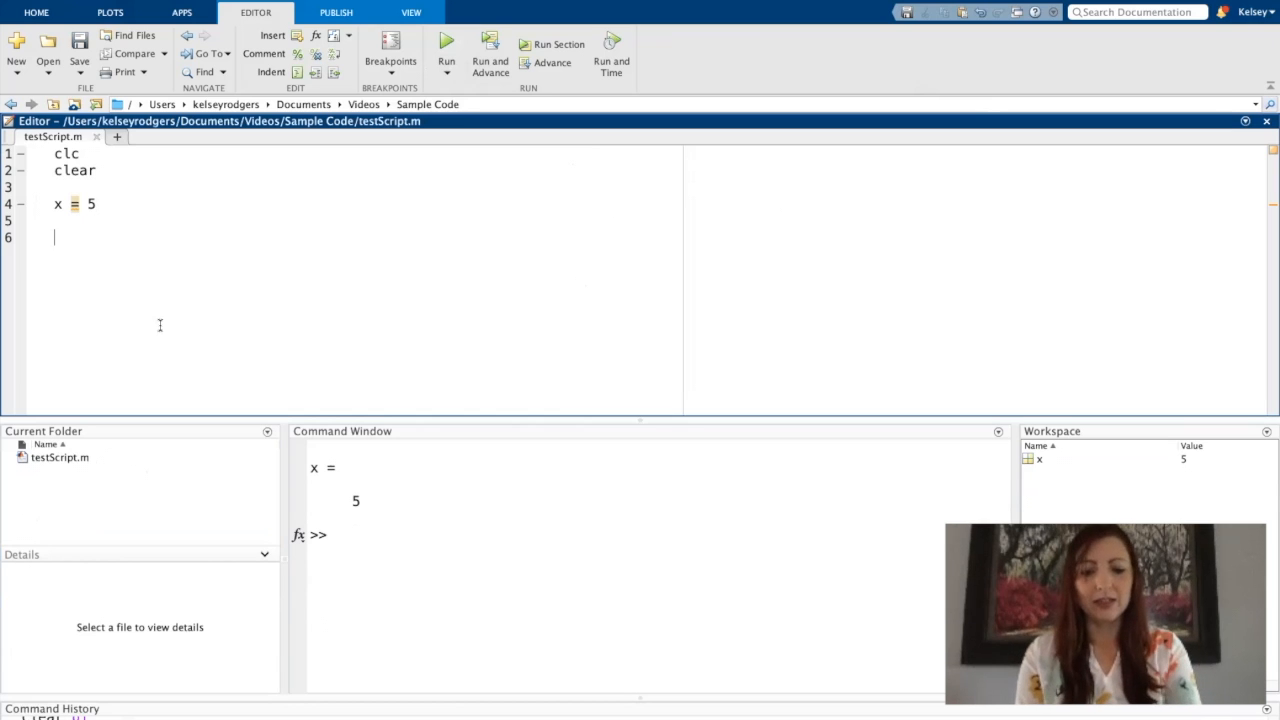
Add the line y = x + 1 to testScript and run it, printing y = 6
text(y)
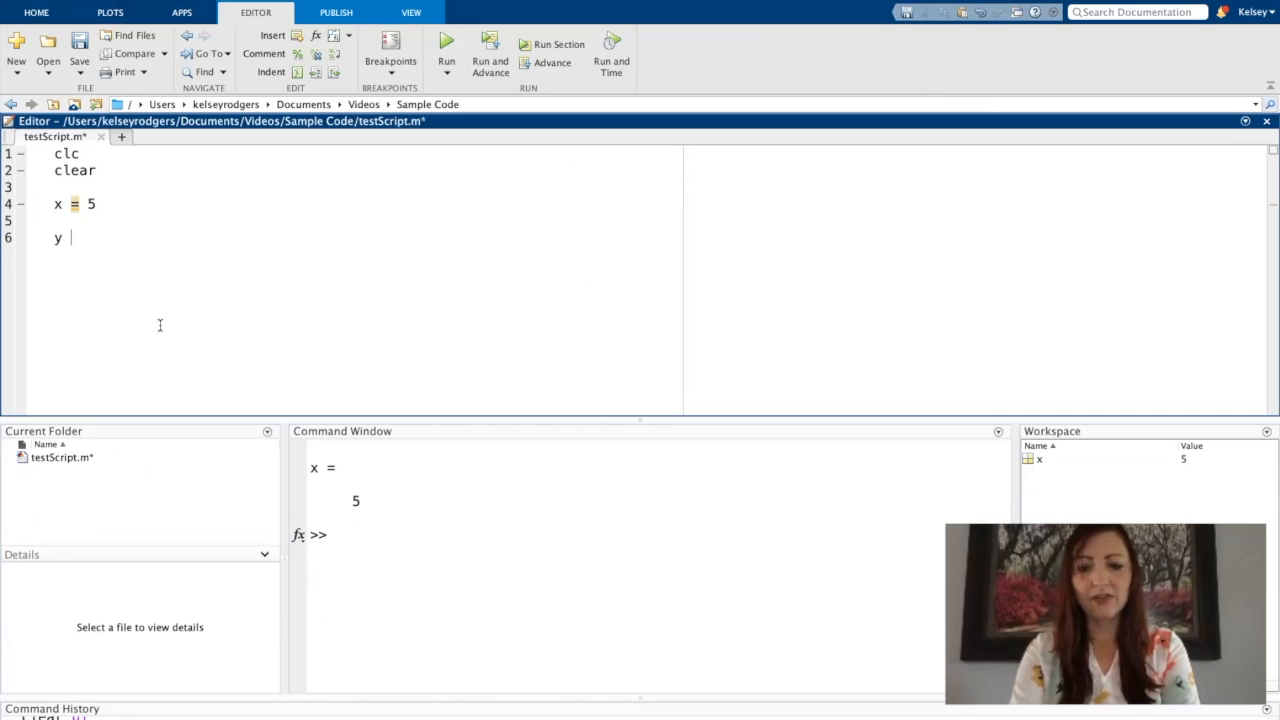
text(=)
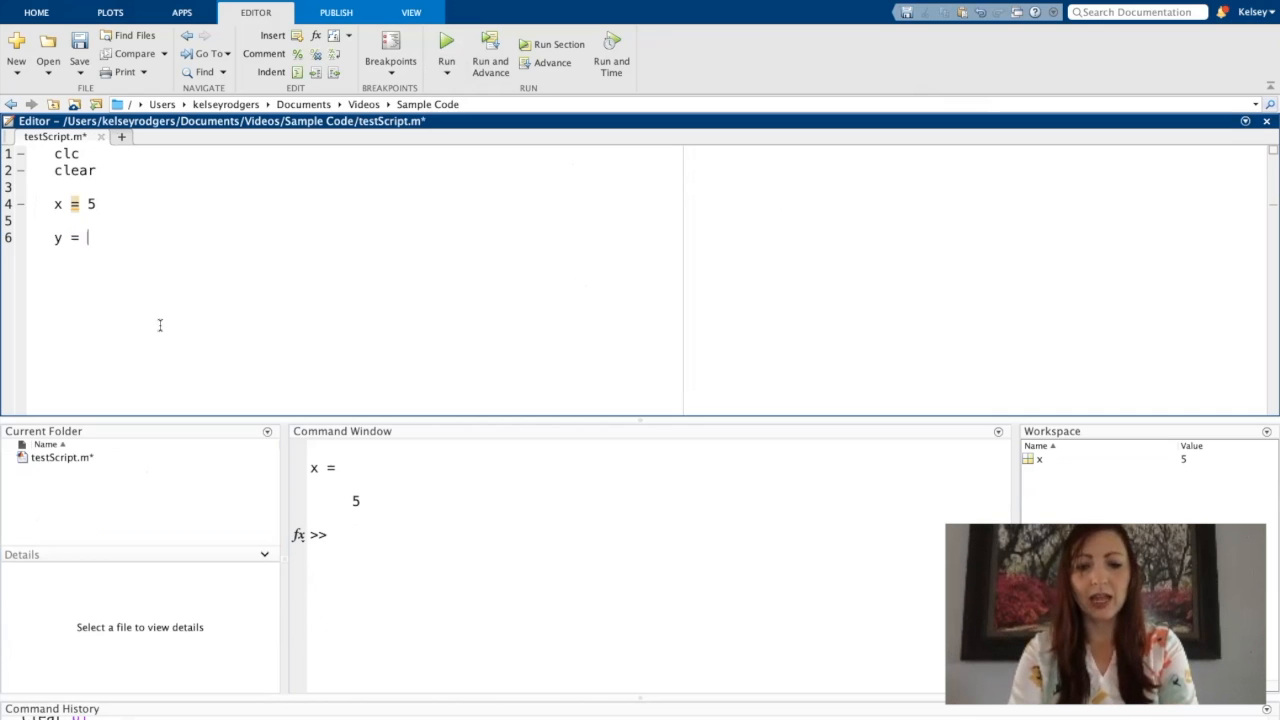
text(x + 1)
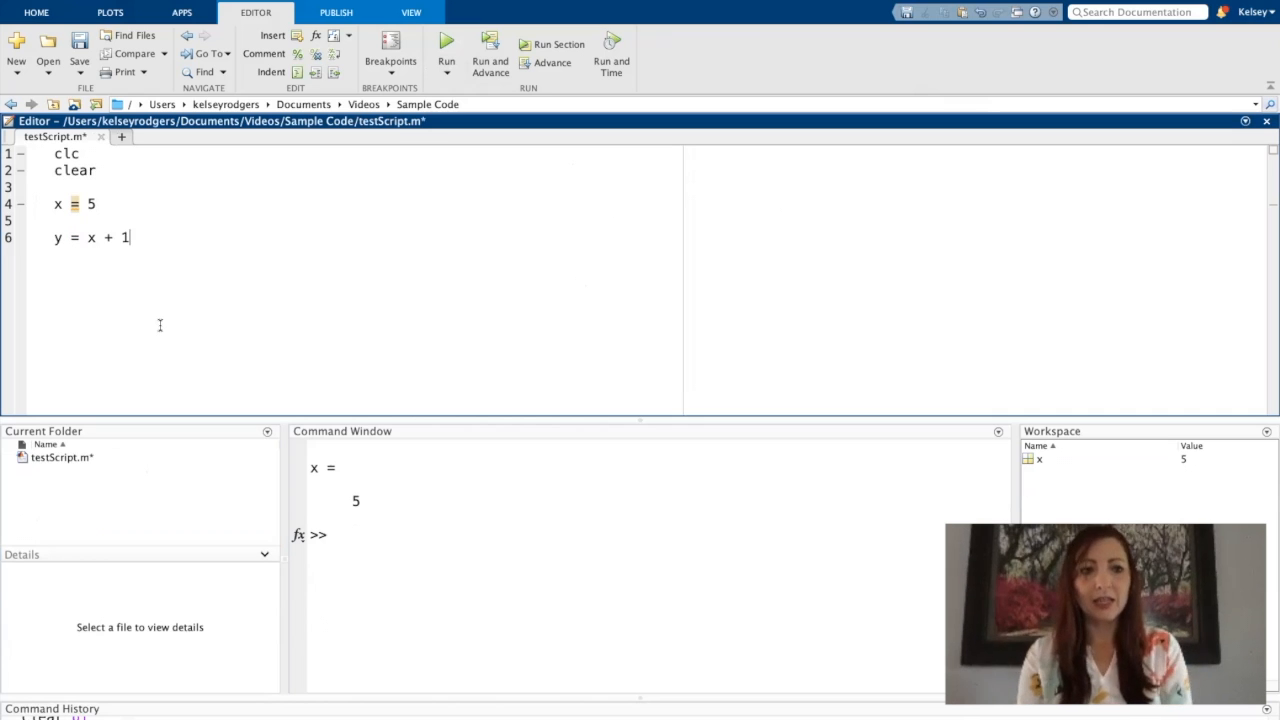
click(446, 46)
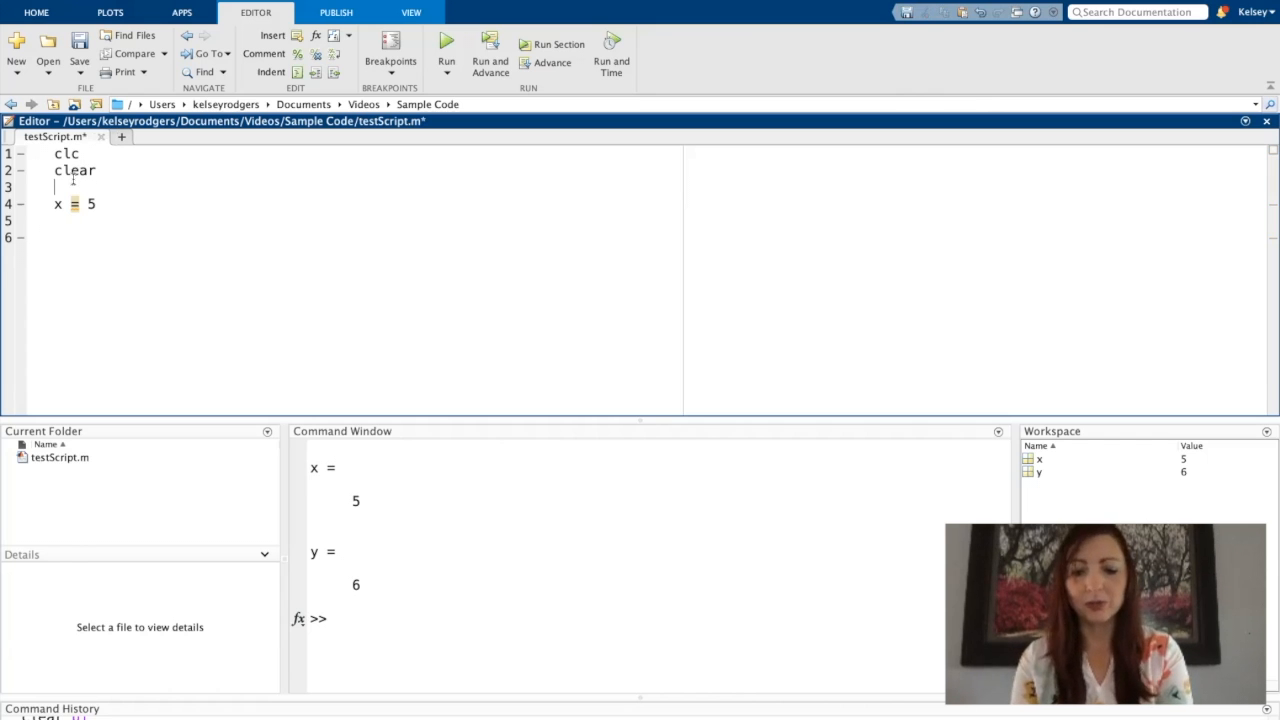
Delete the lower x = 5 line and retype x = 5 above y = x + 1
text(y = x + 1)
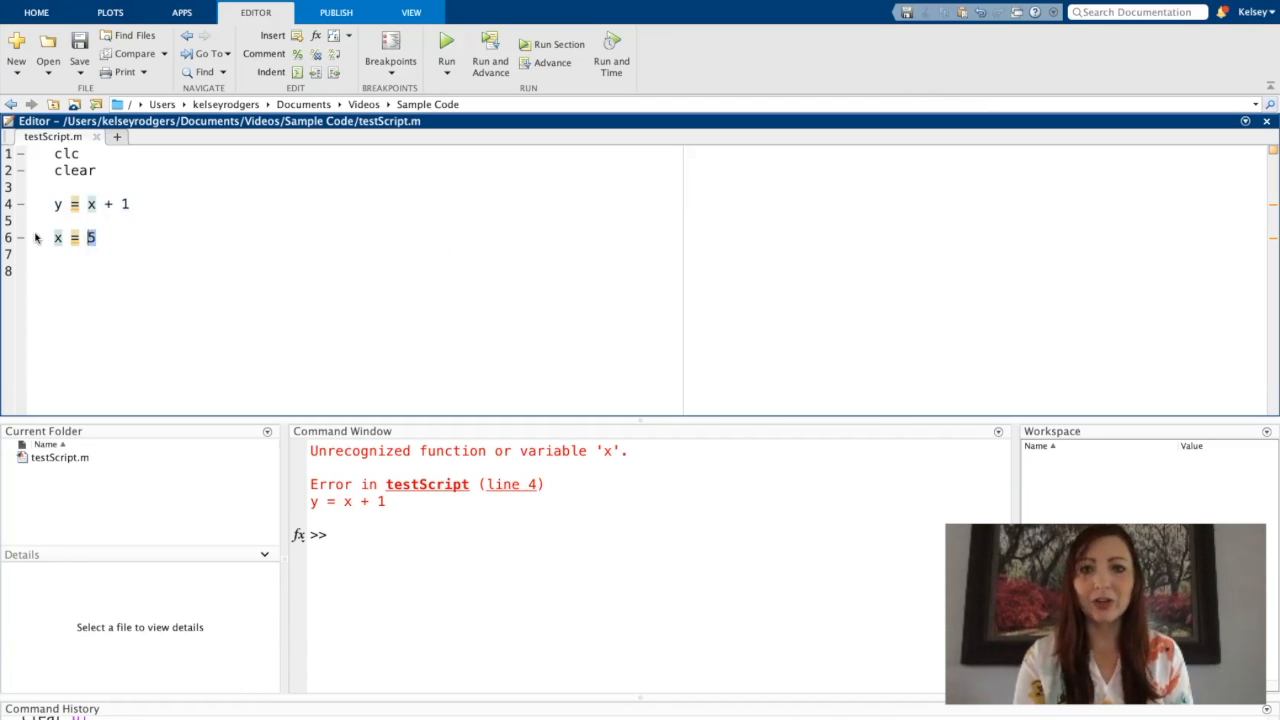
triple_click(74, 237)
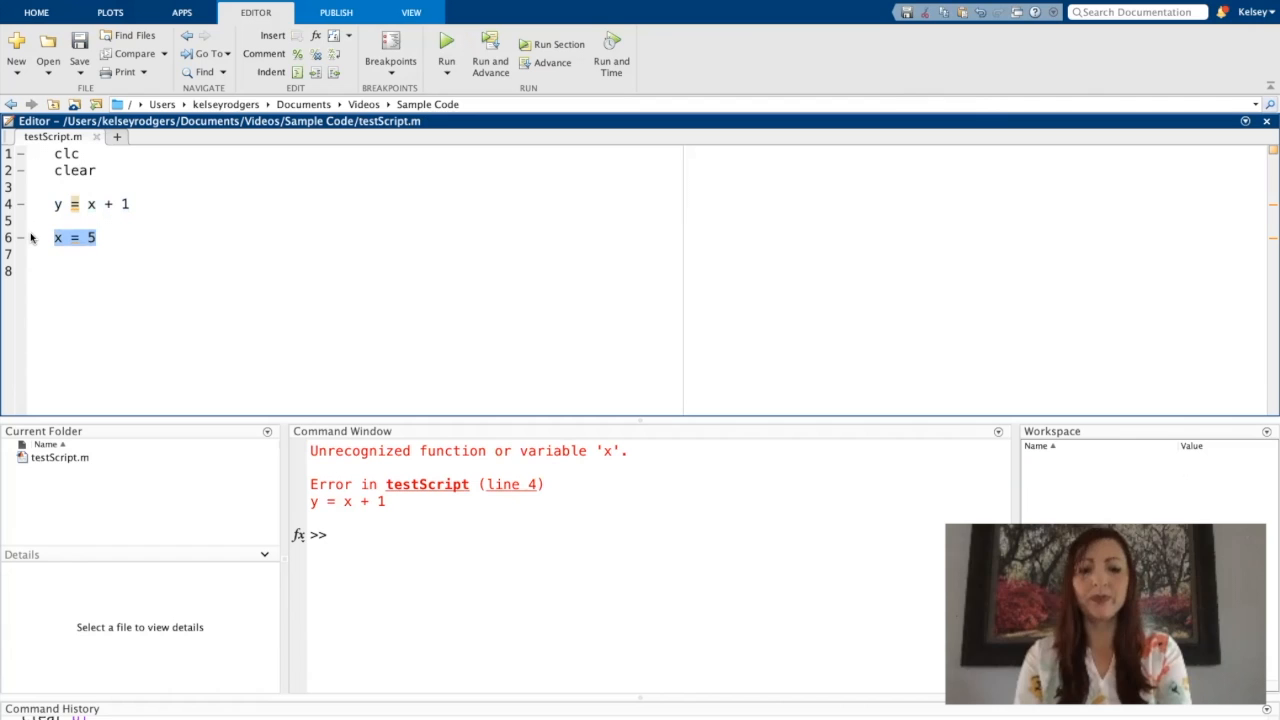
key(Delete)
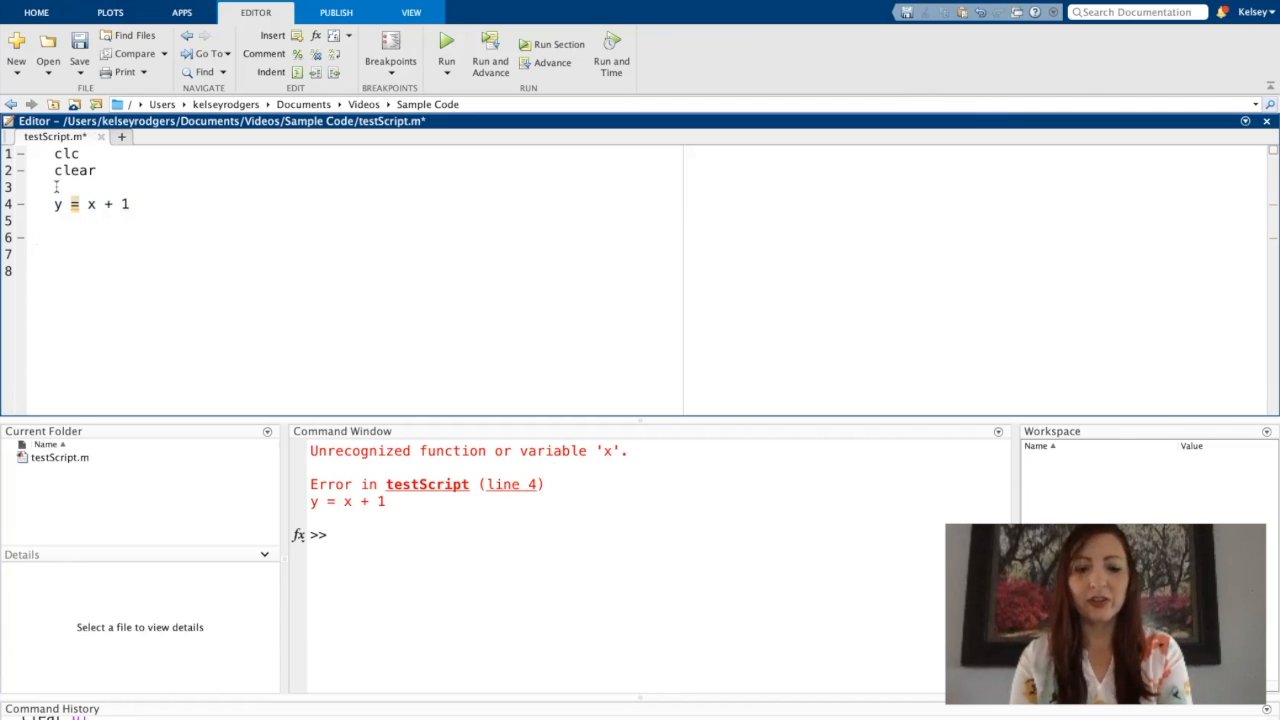
text(x = 5)
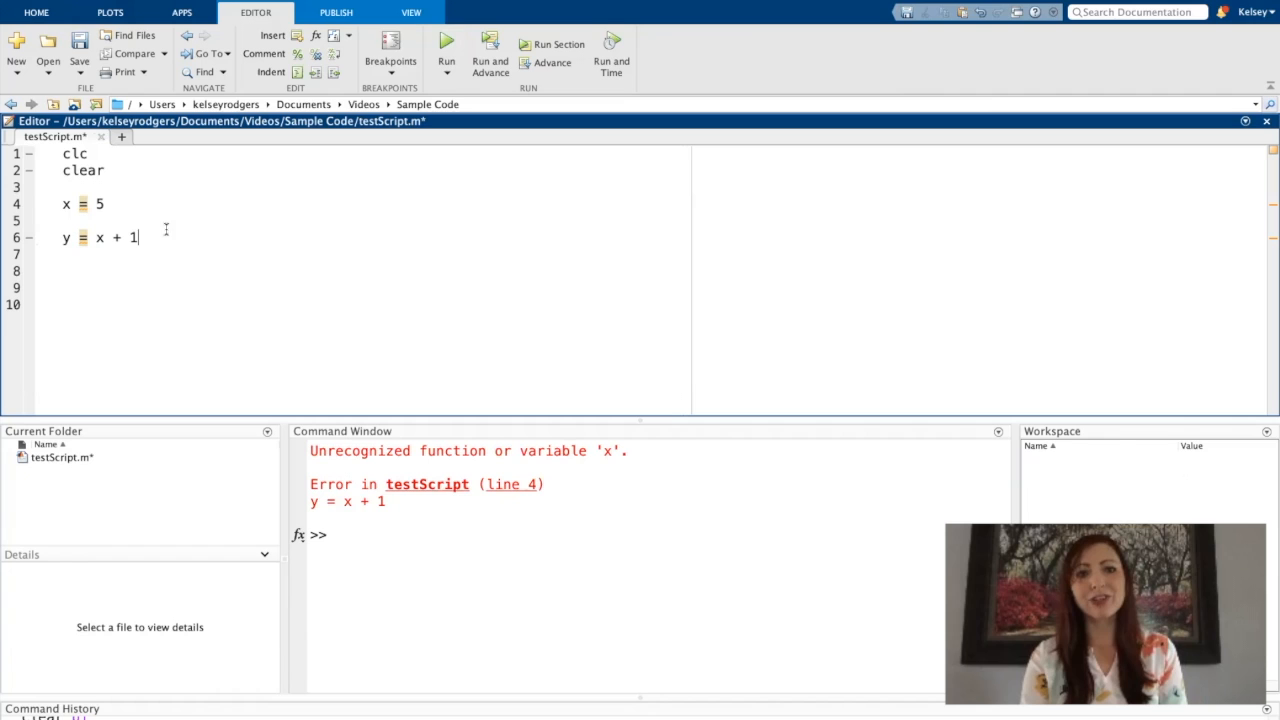
Rerun testScript (x = 5, y = 6) and create a new blank script via New > Script
click(446, 44)
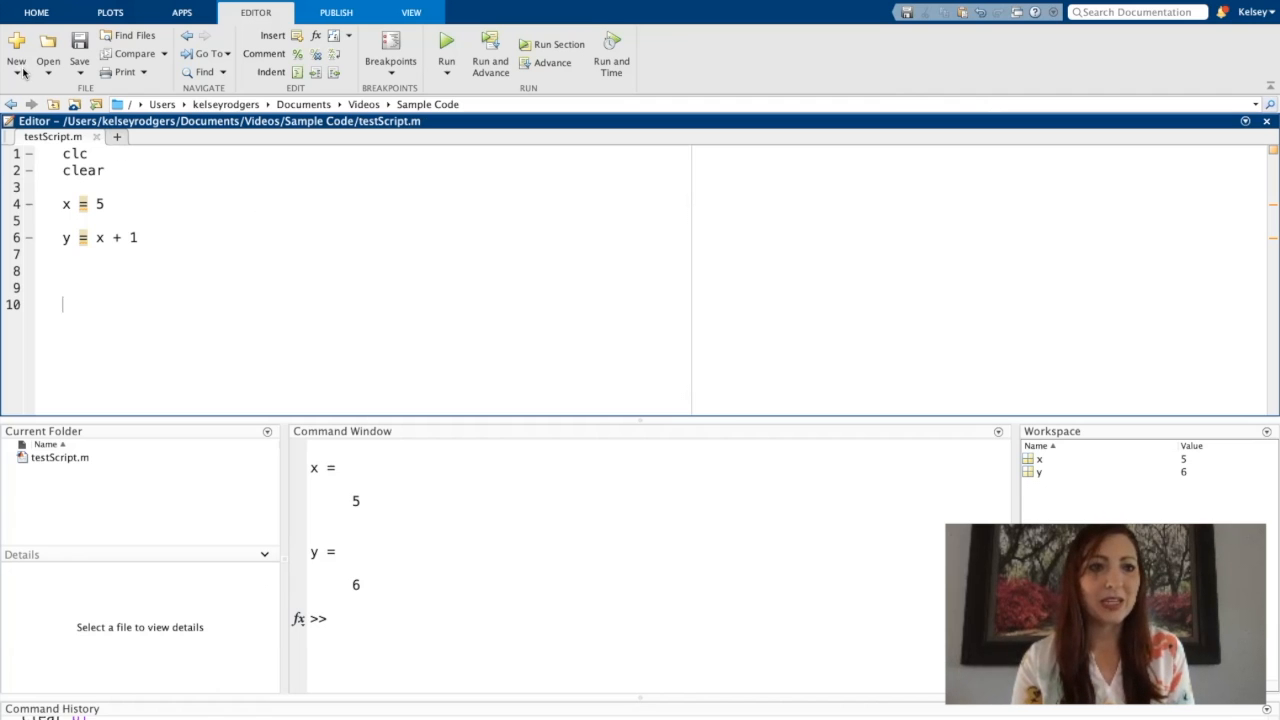
click(41, 13)
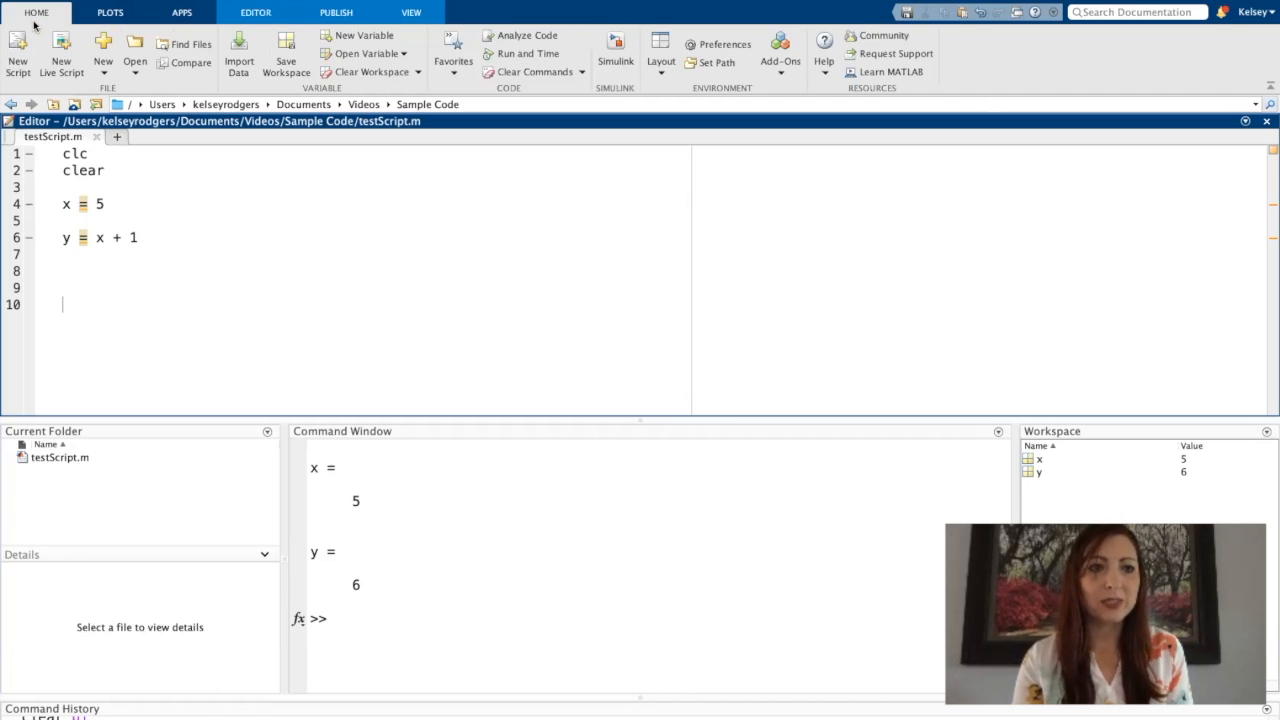
mouse_move(56, 48)
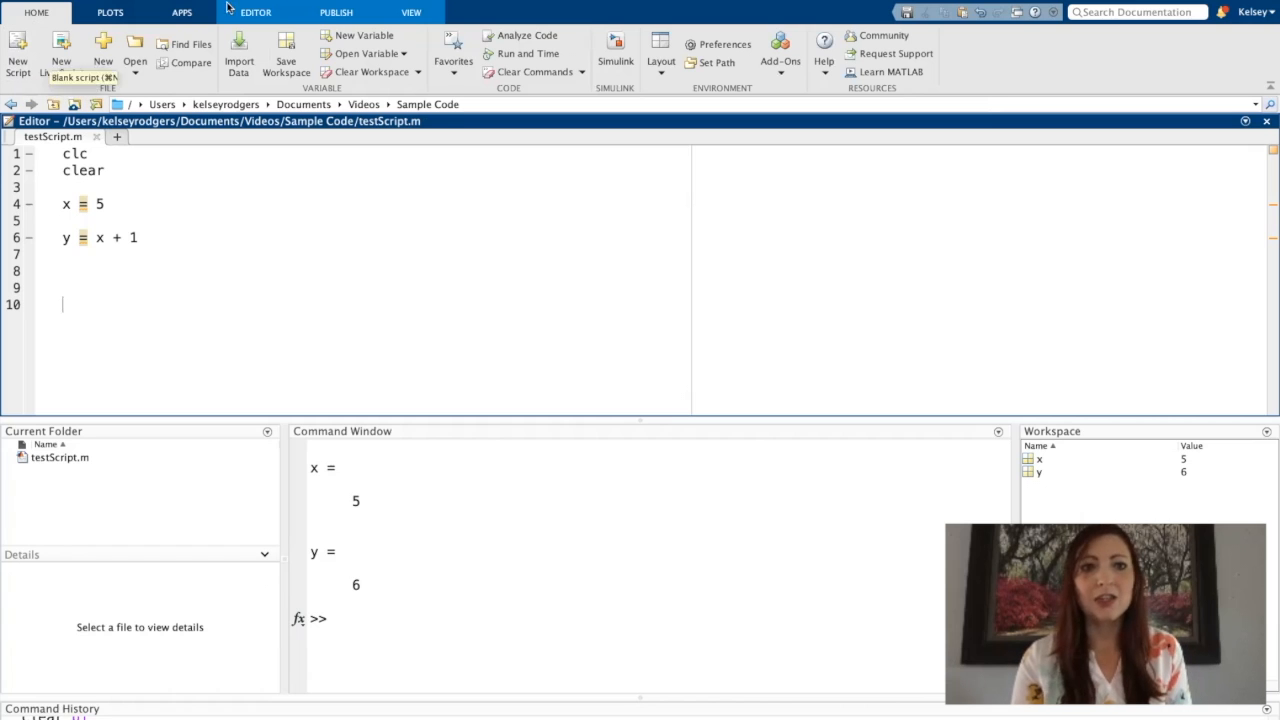
click(255, 13)
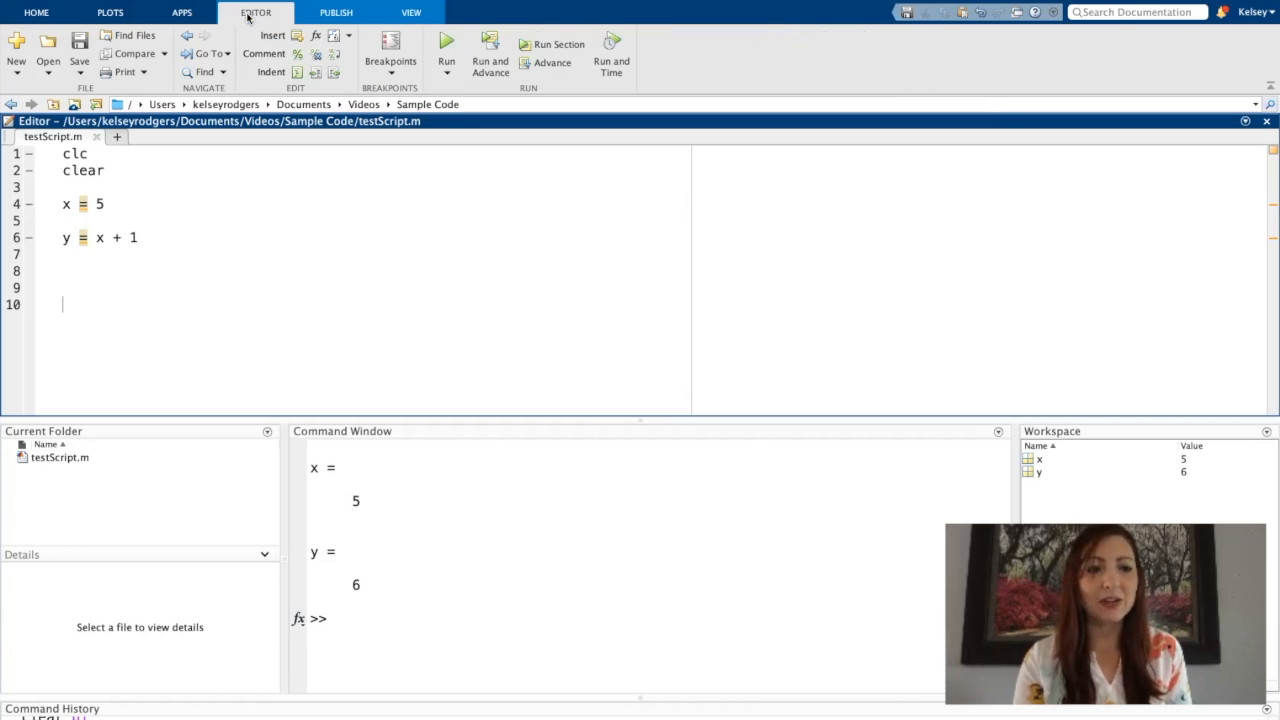
click(14, 50)
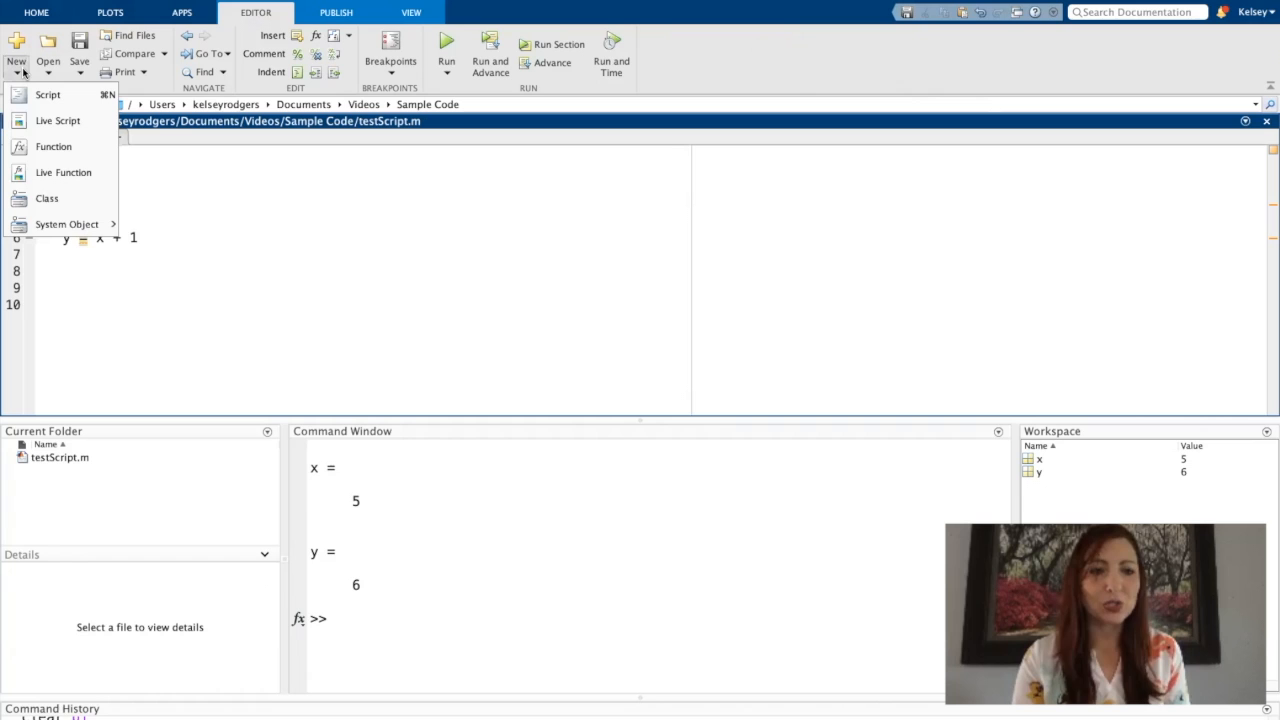
click(37, 94)
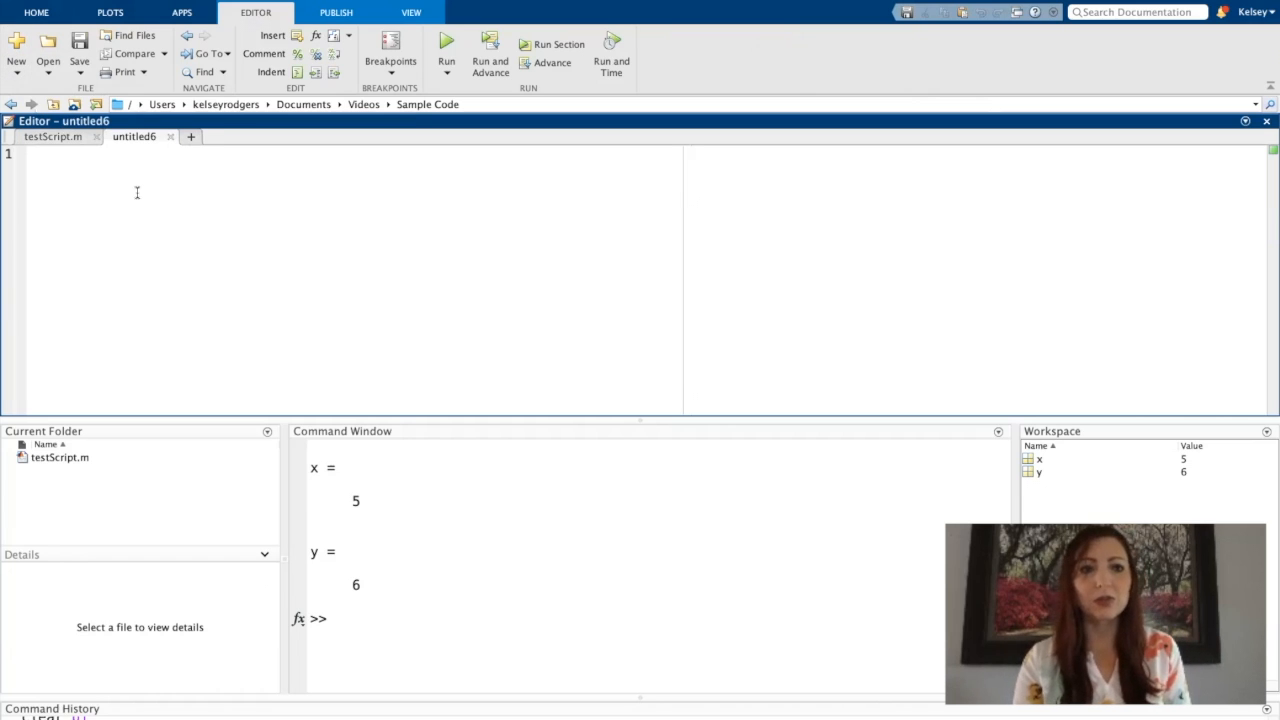
mouse_move(345, 138)
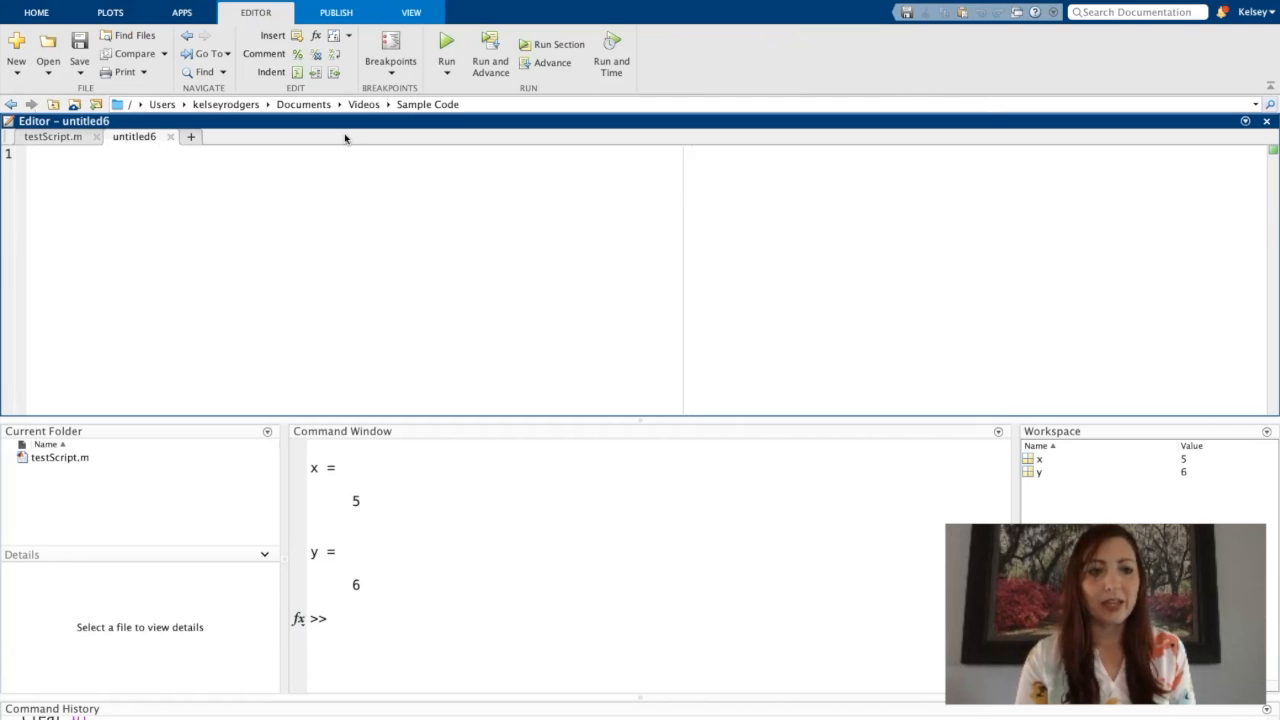
Run 'edit ScriptFileName' and confirm creating the new ScriptFileName.m file
click(520, 657)
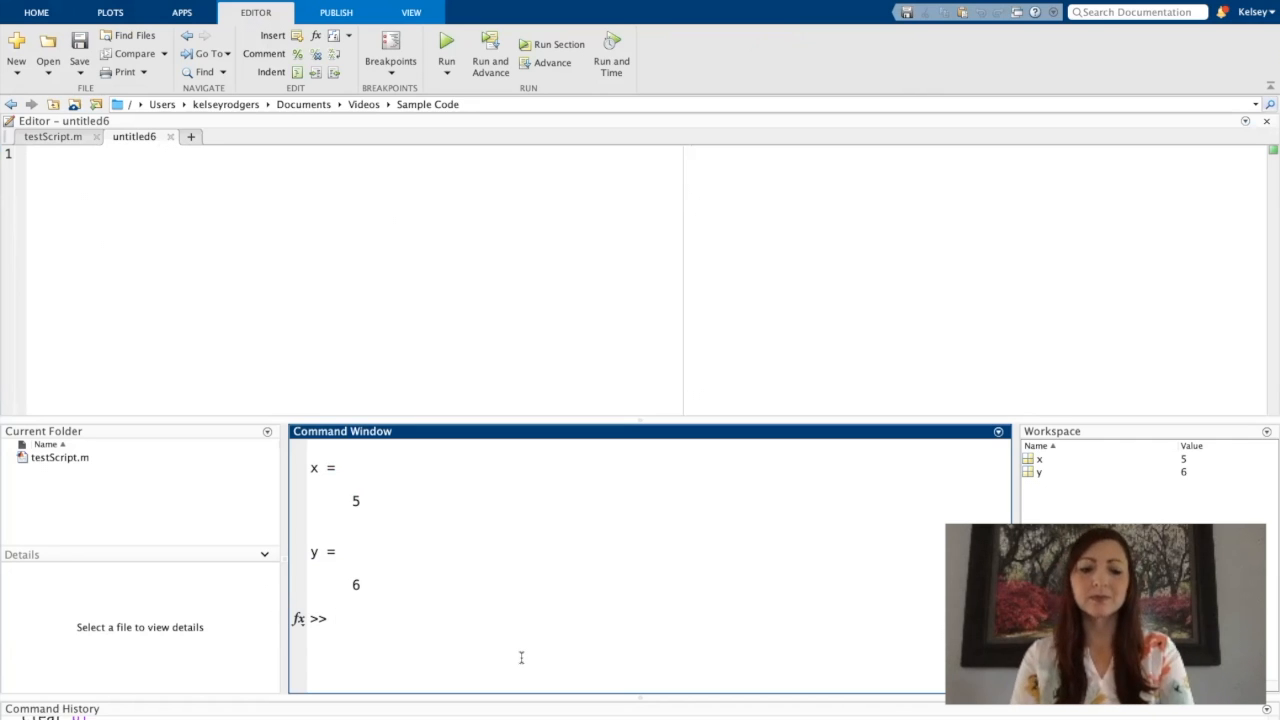
text(edit)
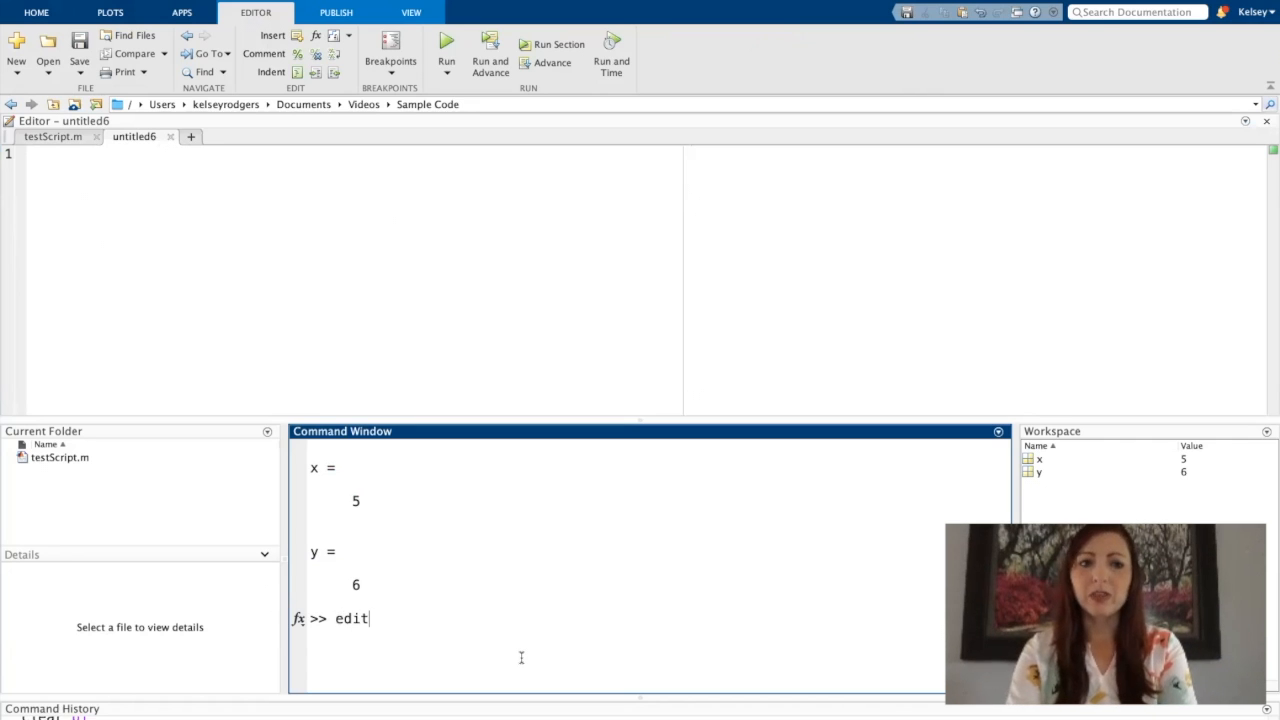
text(ScriptFileName)
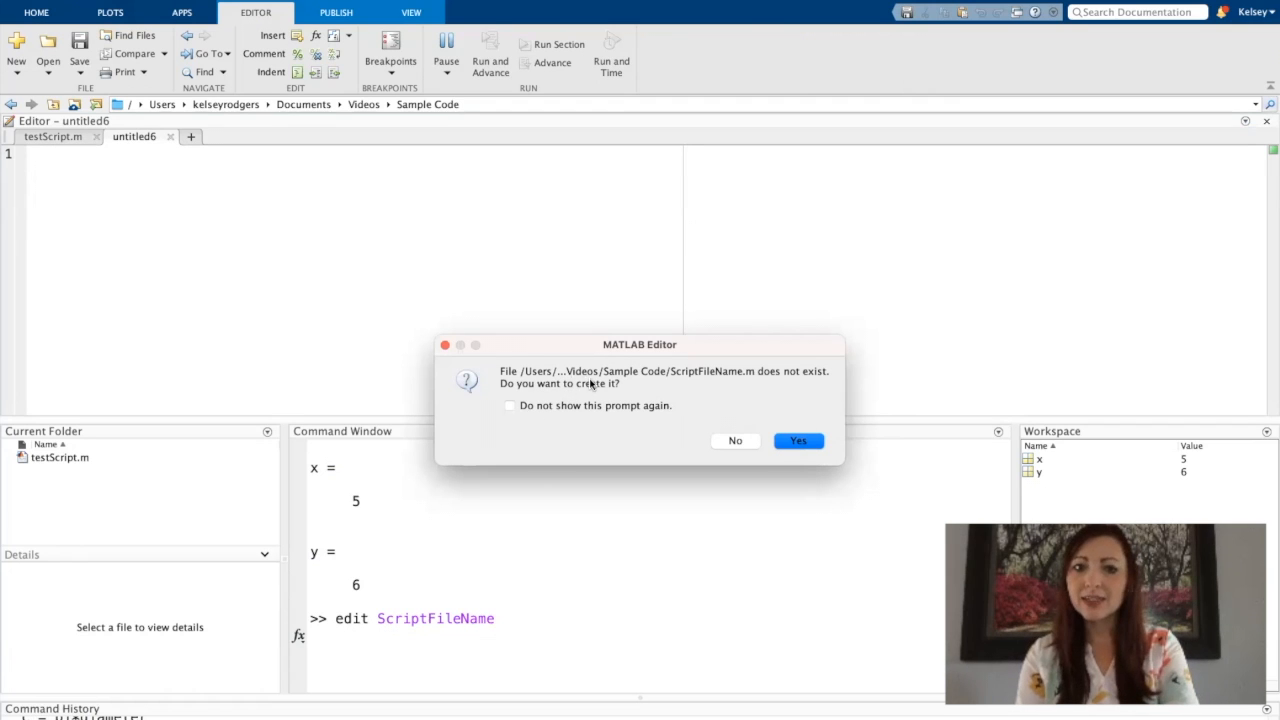
mouse_move(800, 458)
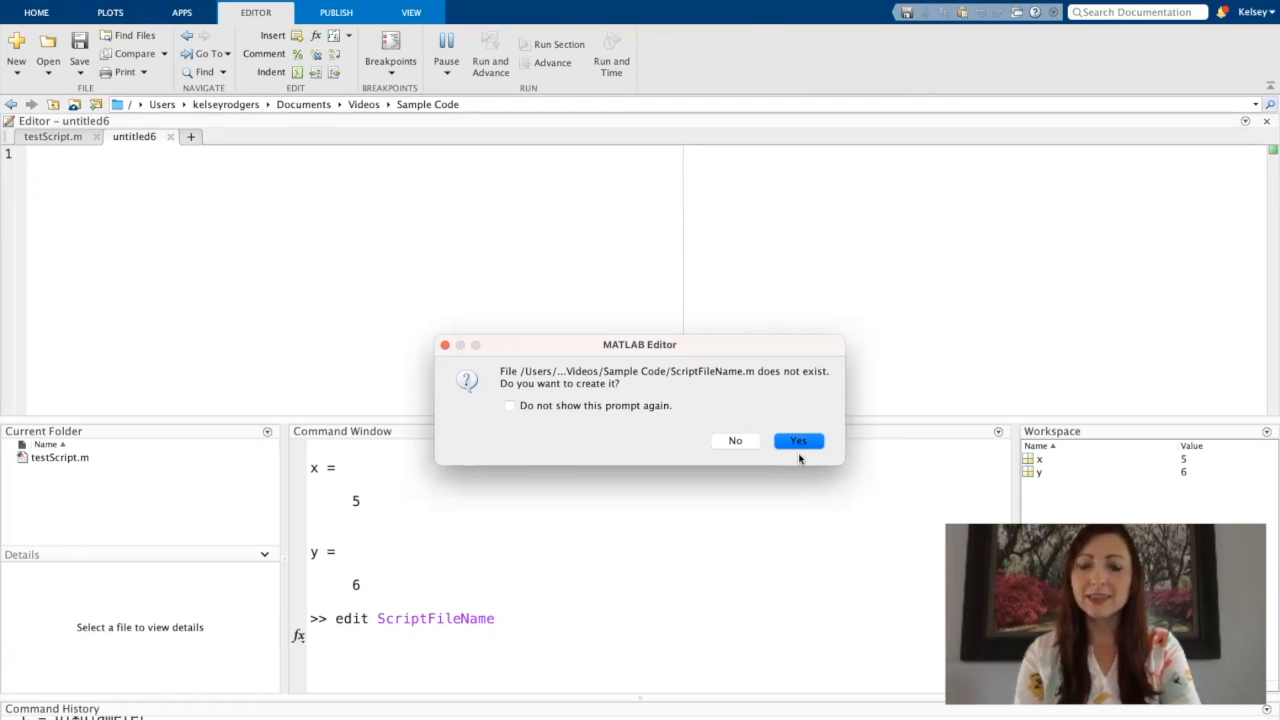
click(798, 440)
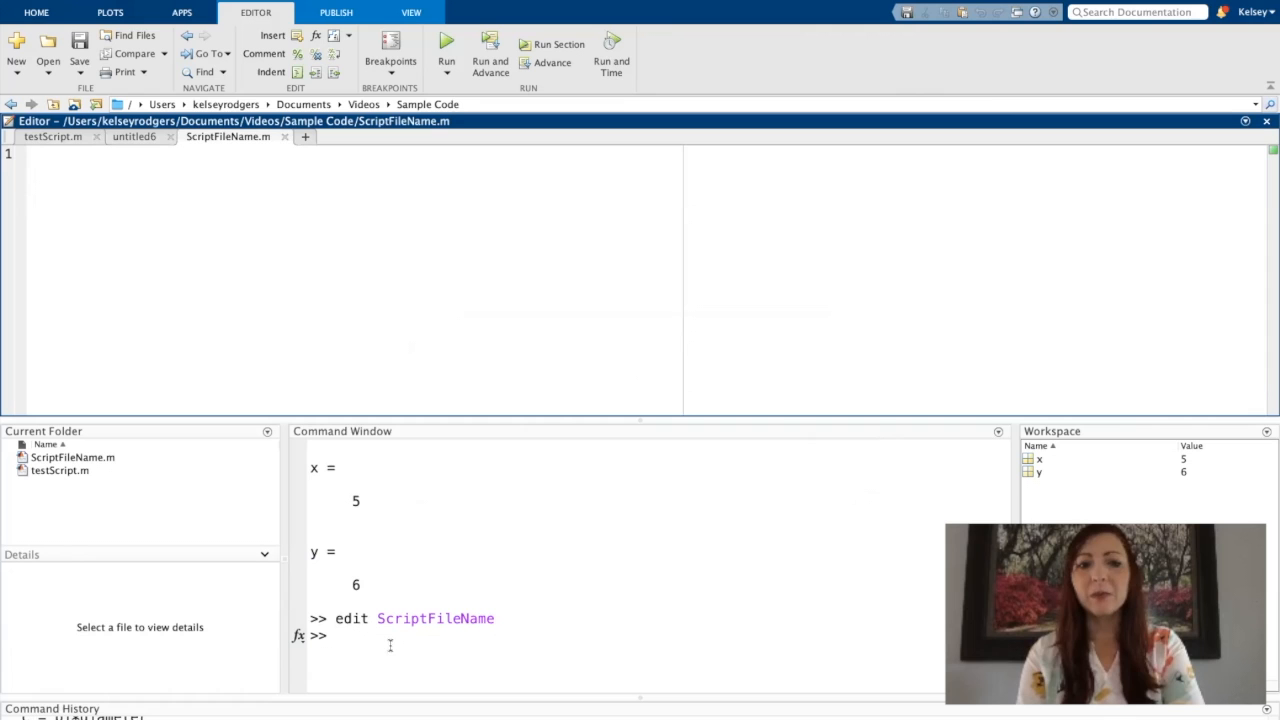
mouse_move(404, 632)
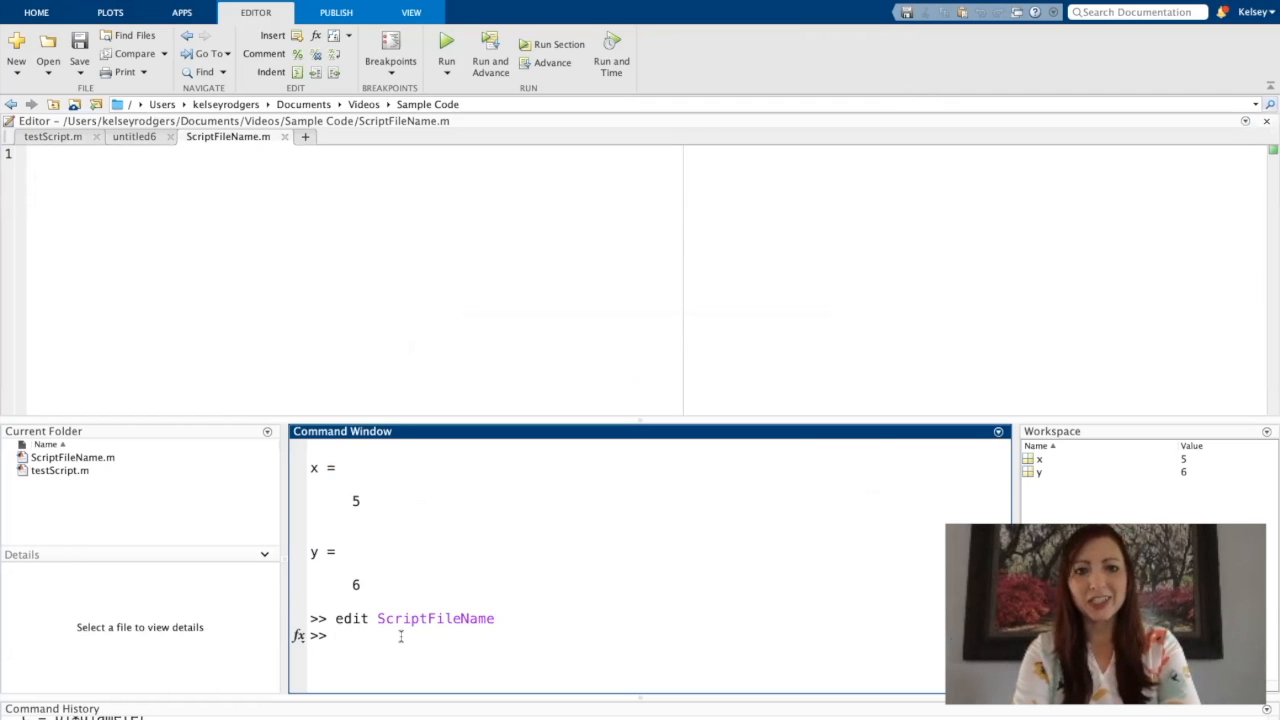
Run 'edit pi', then 'edit help' to view the read-only help.m source
text(edit)
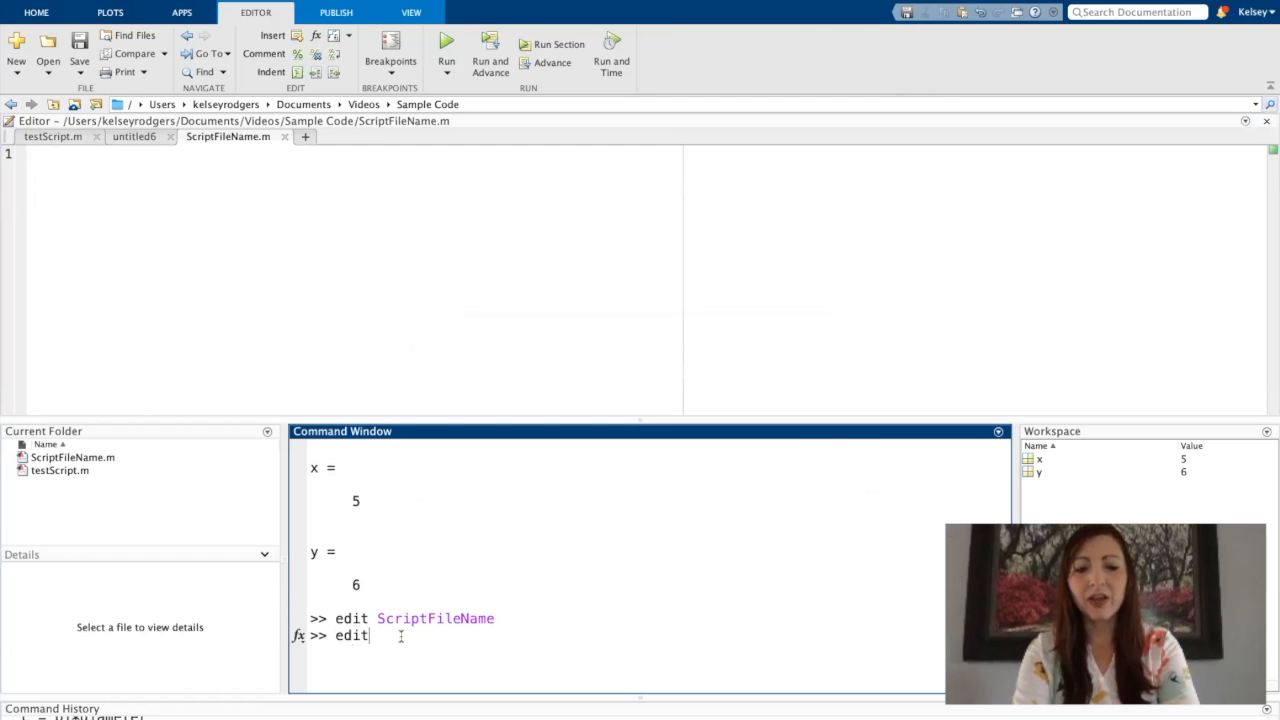
text(pi)
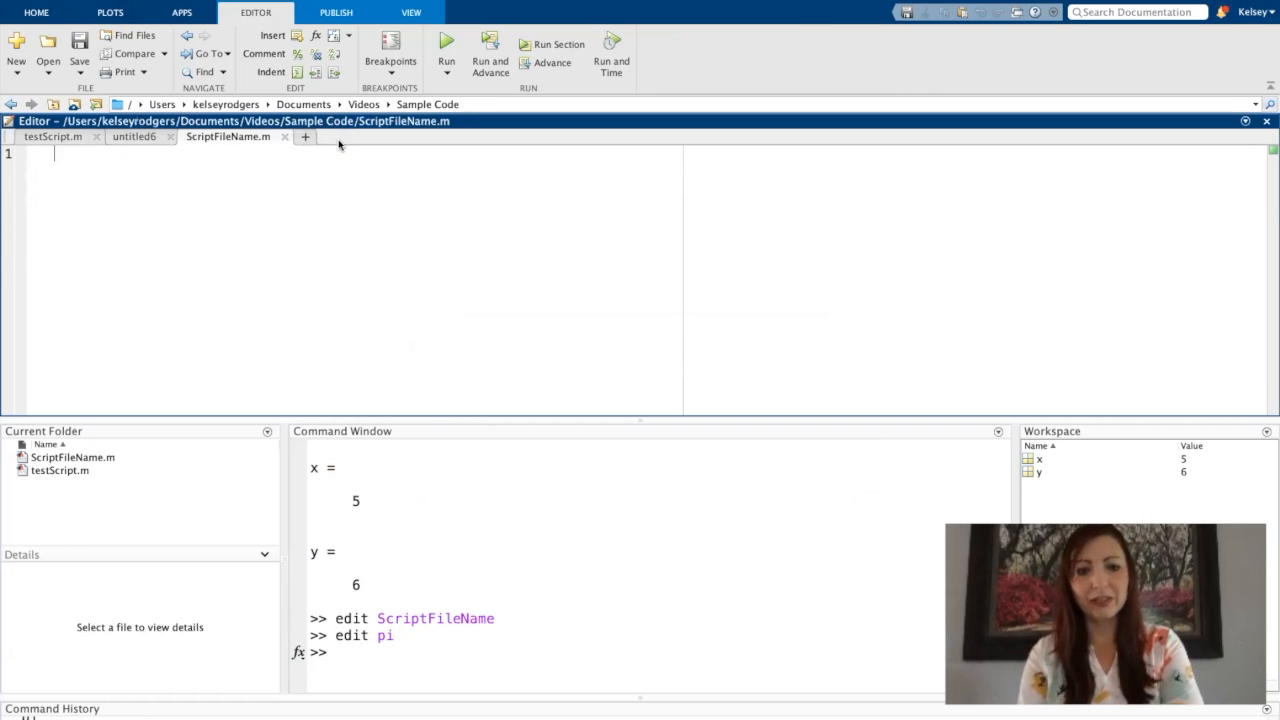
text(edit help)
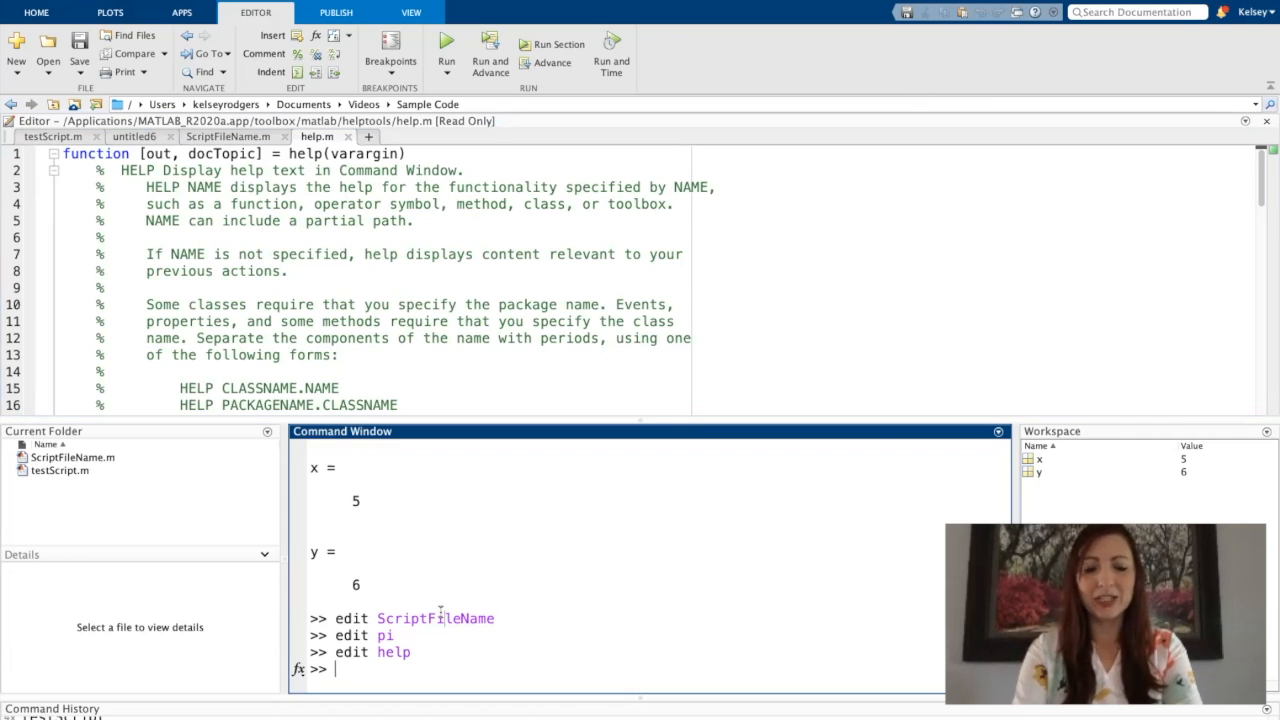
Clear the Command Window with clc and run 'help pi' to show pi's description
text(clc)
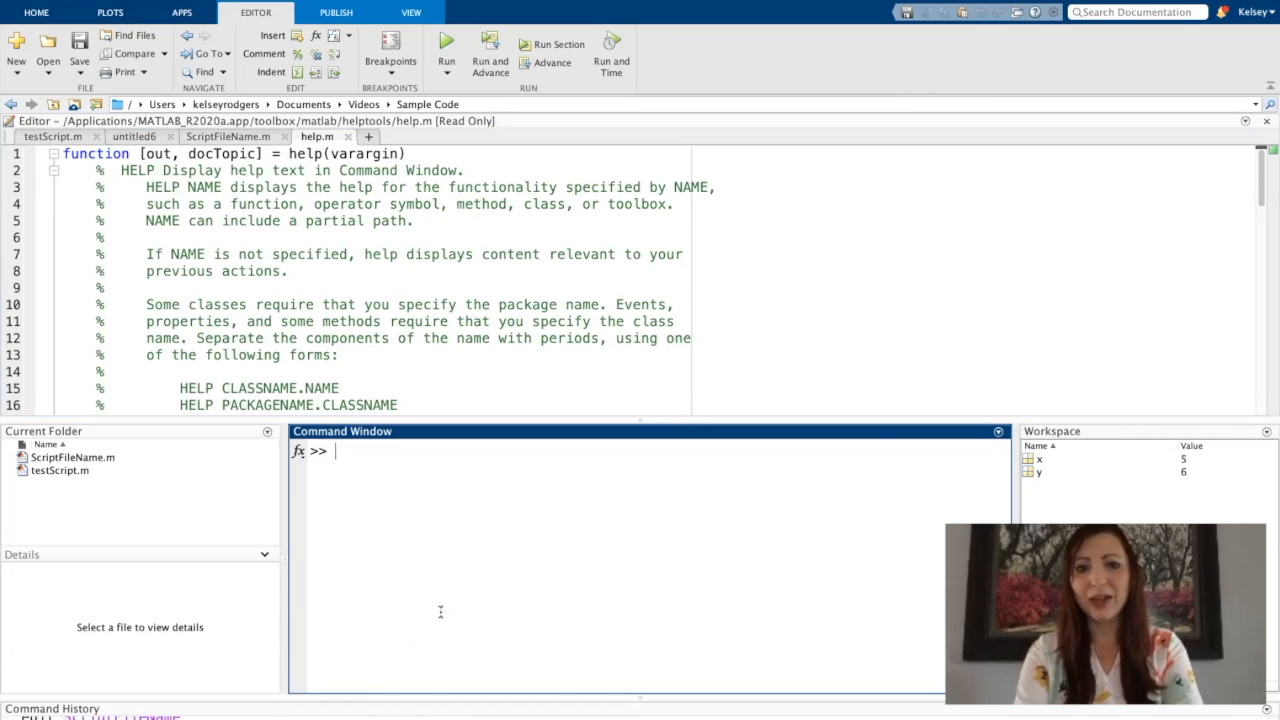
text(help pi)
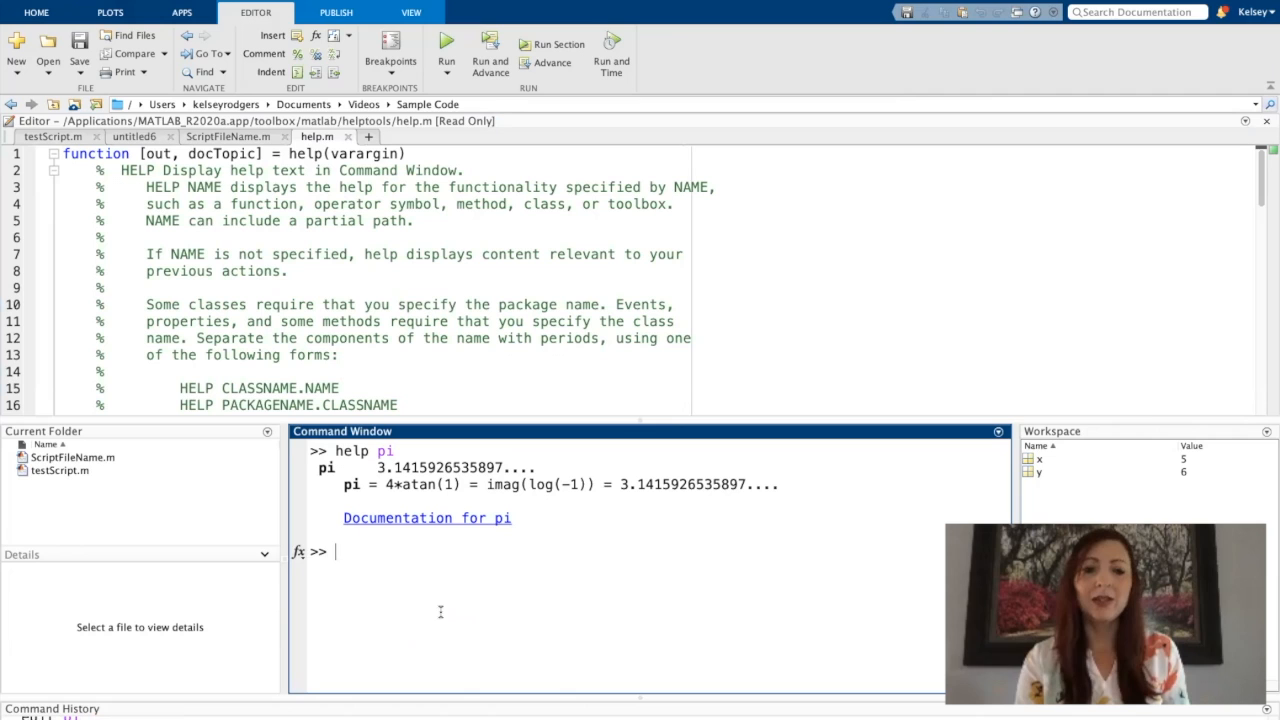
click(427, 518)
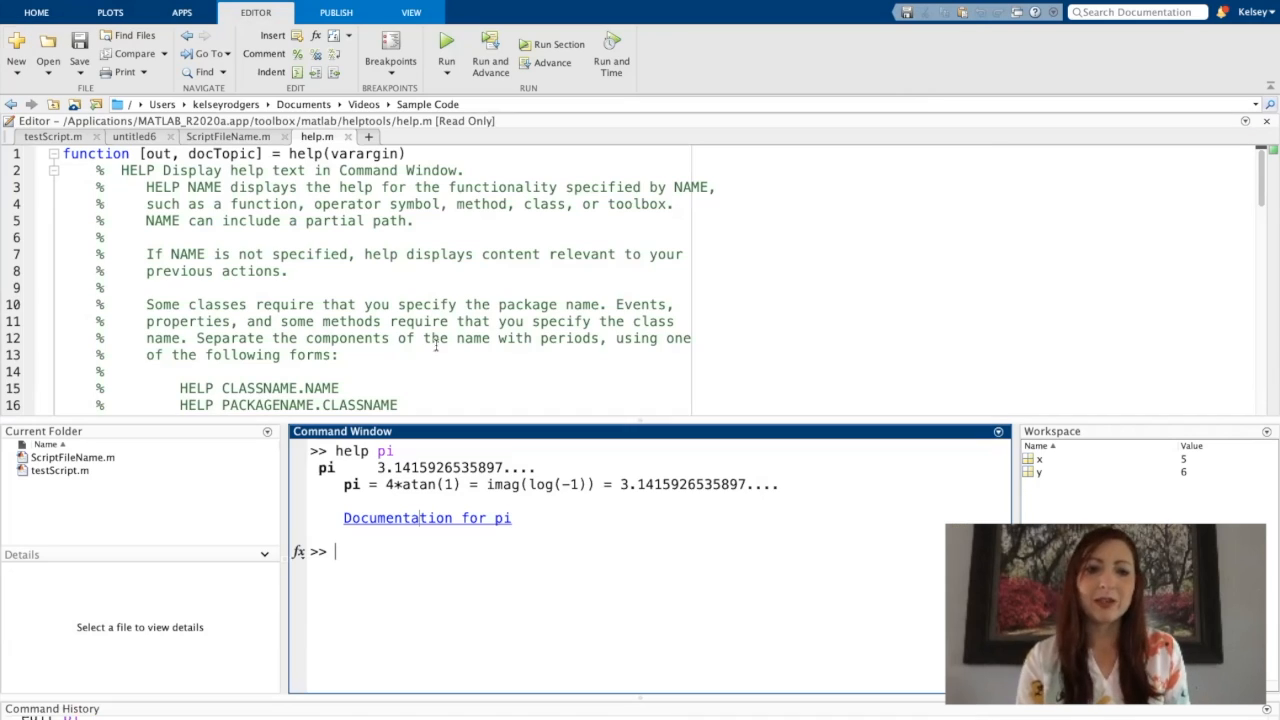
mouse_move(471, 384)
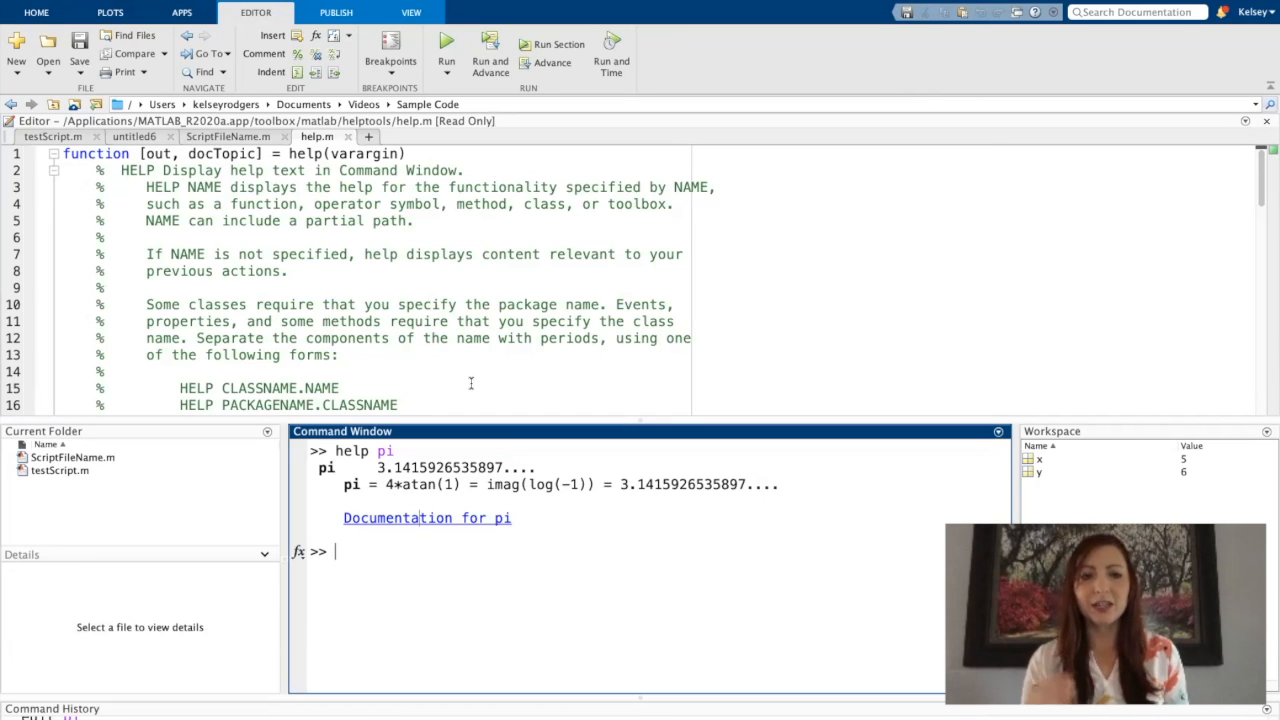